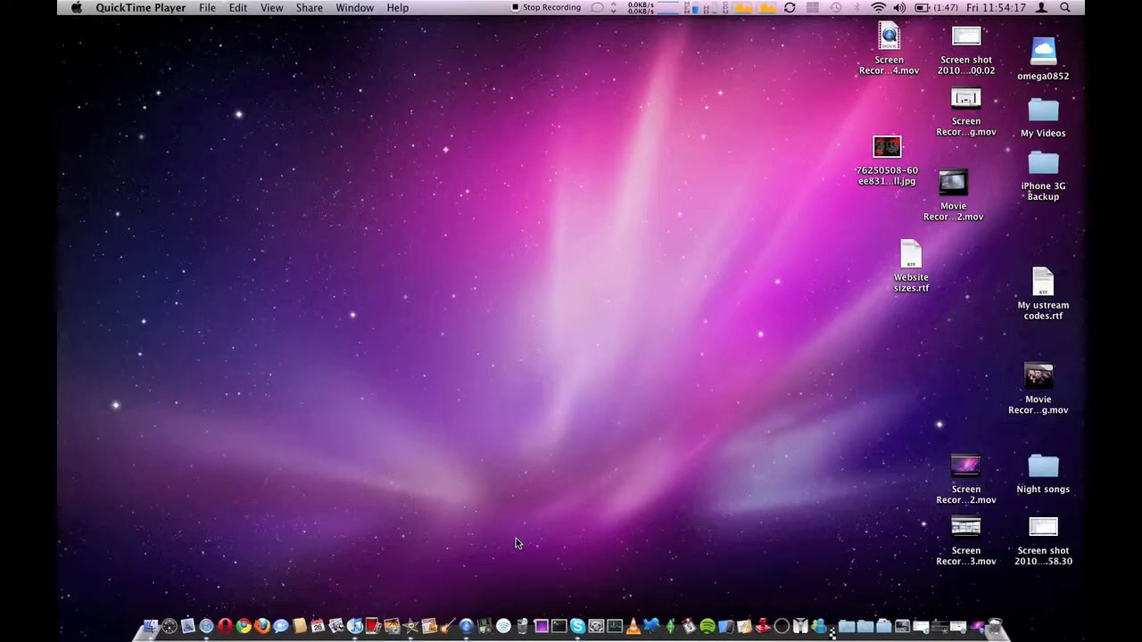
mouse_move(674, 542)
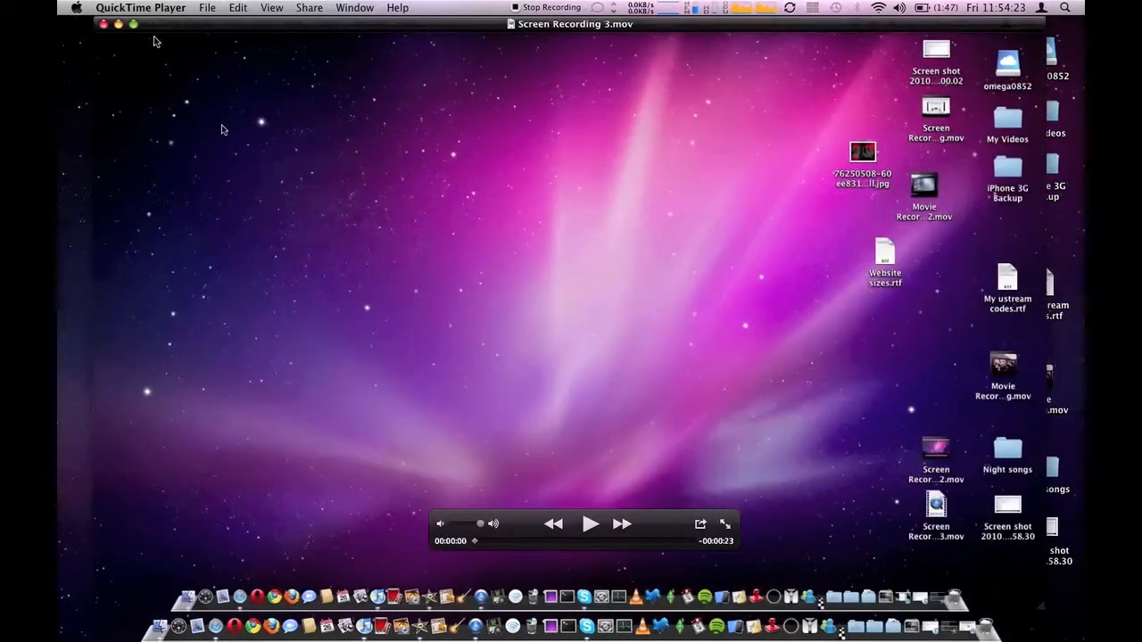
mouse_move(257, 86)
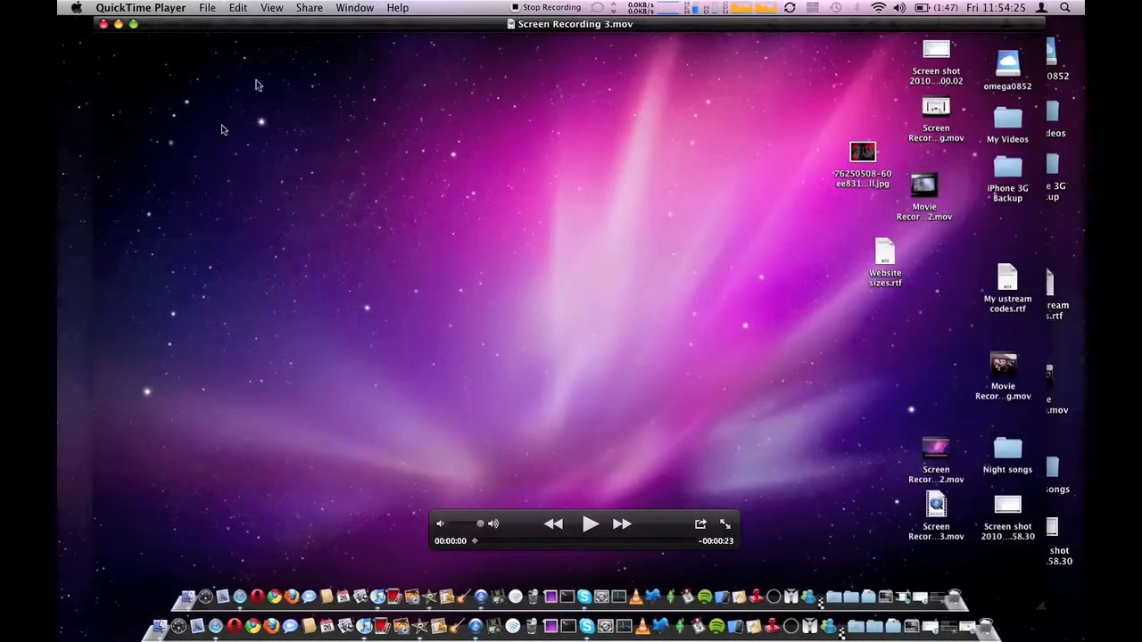
Step: Start a Save As of the recording and name it 'test for imovie'
left_click(207, 7)
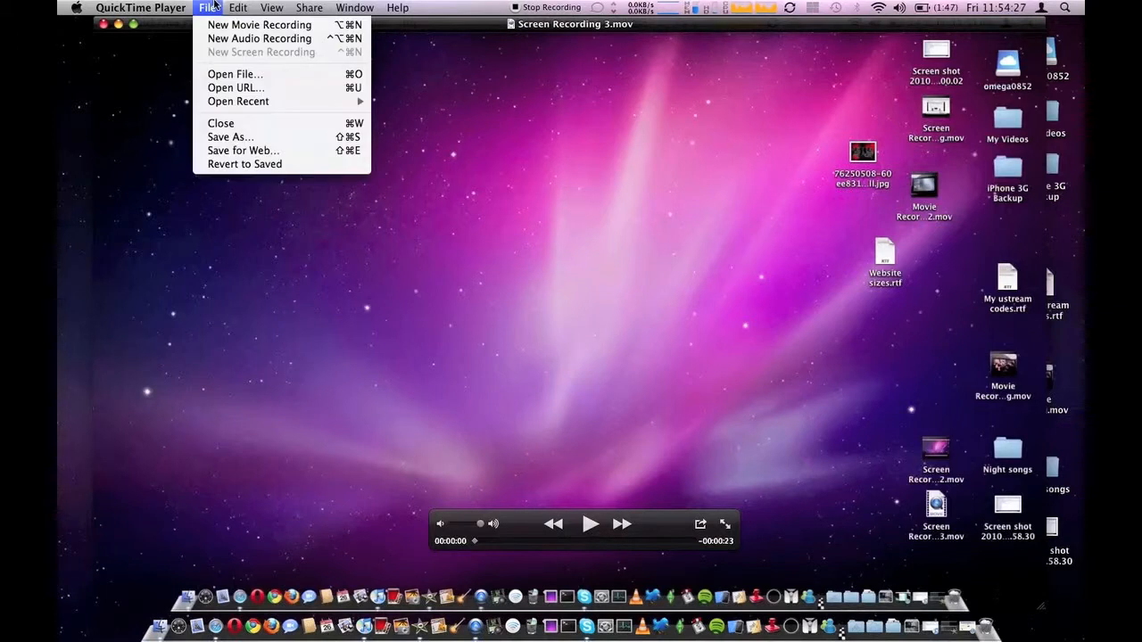
left_click(231, 136)
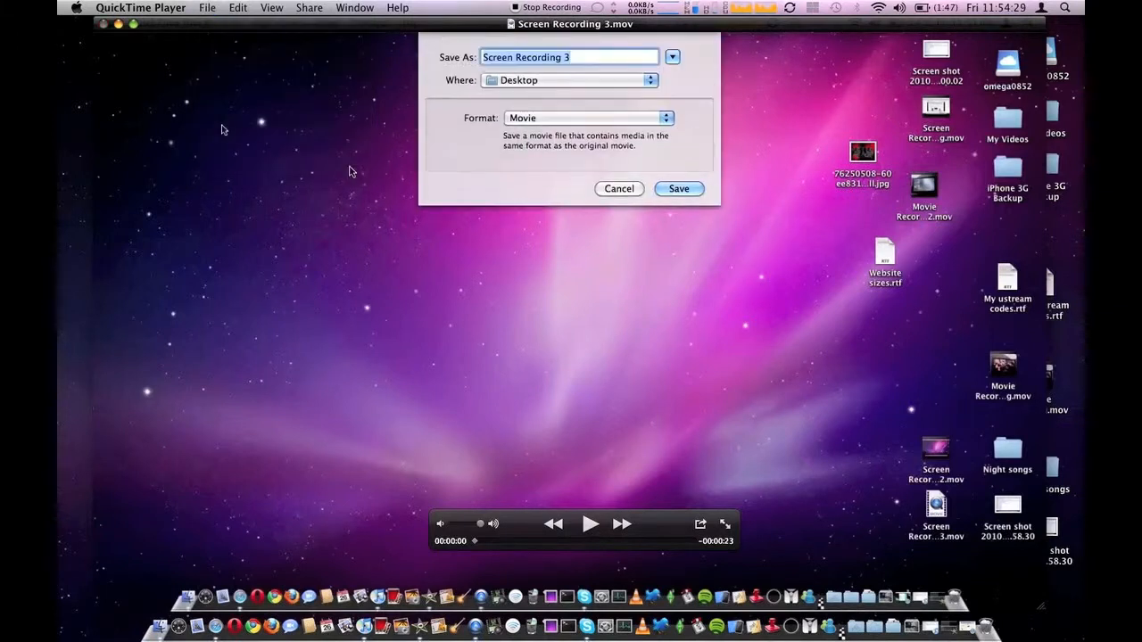
type("test for imvo")
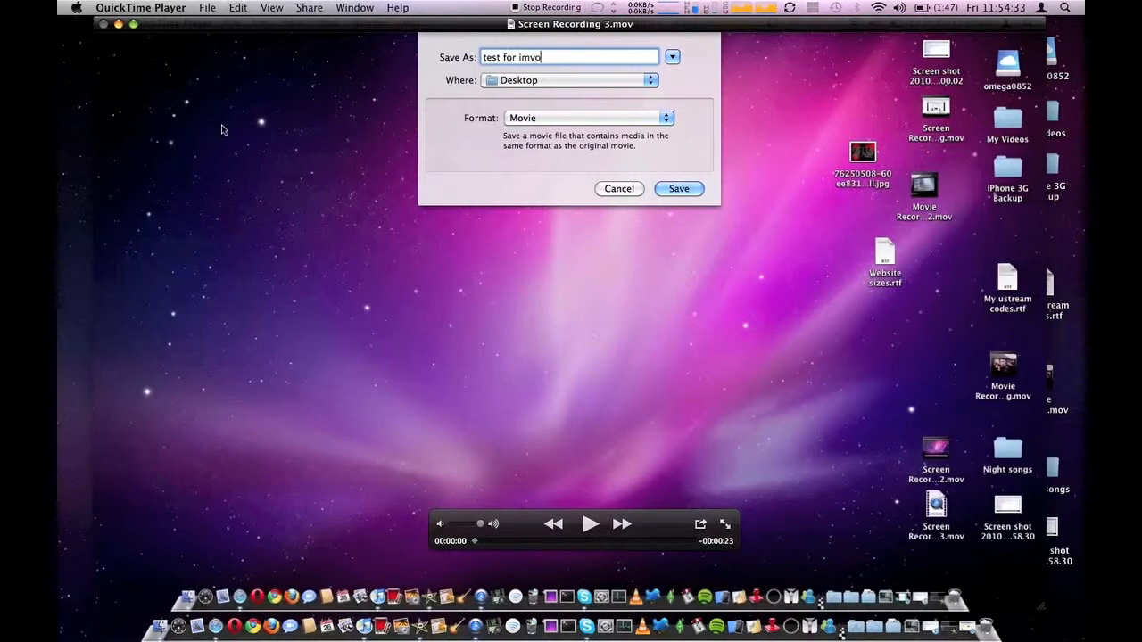
key("Backspace")
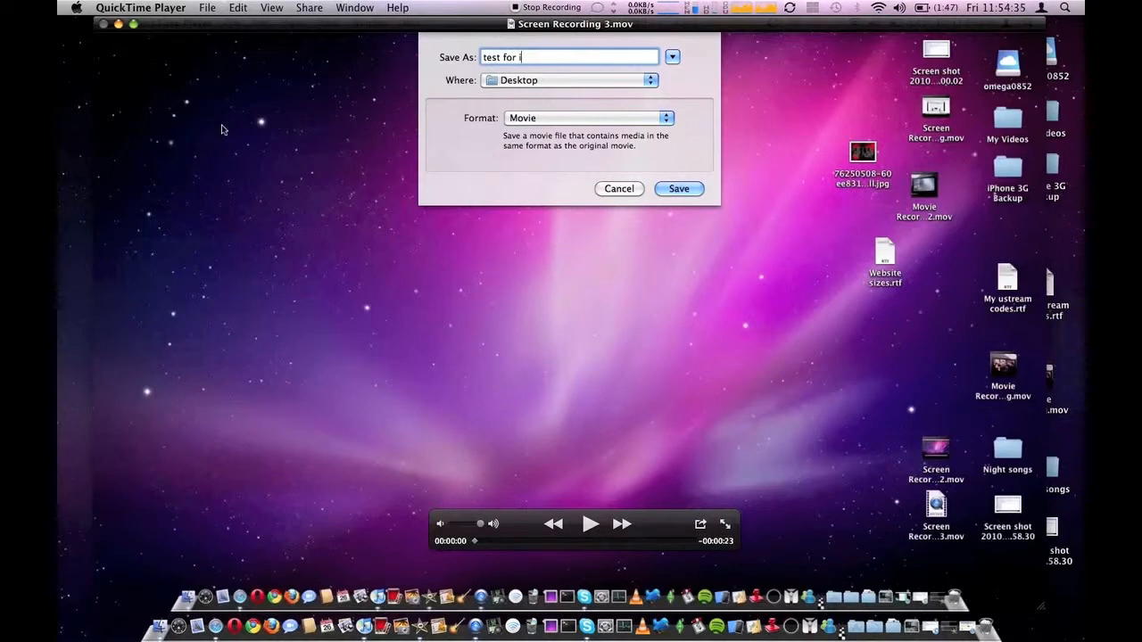
type("movie")
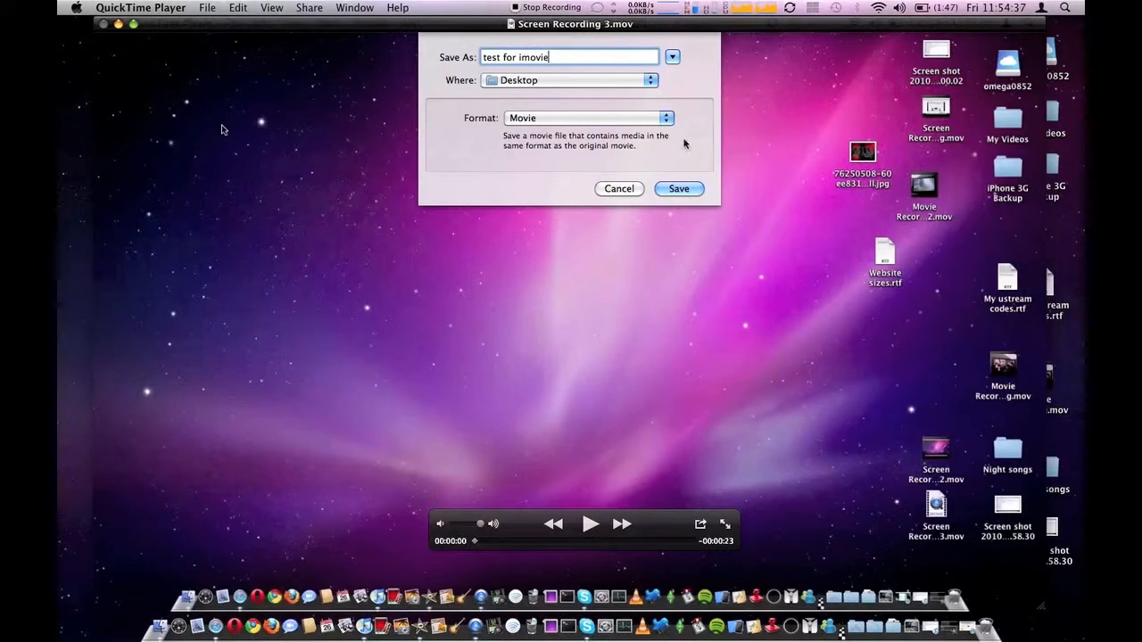
Step: Choose the HD 720p format and save the movie to the Desktop
left_click(588, 118)
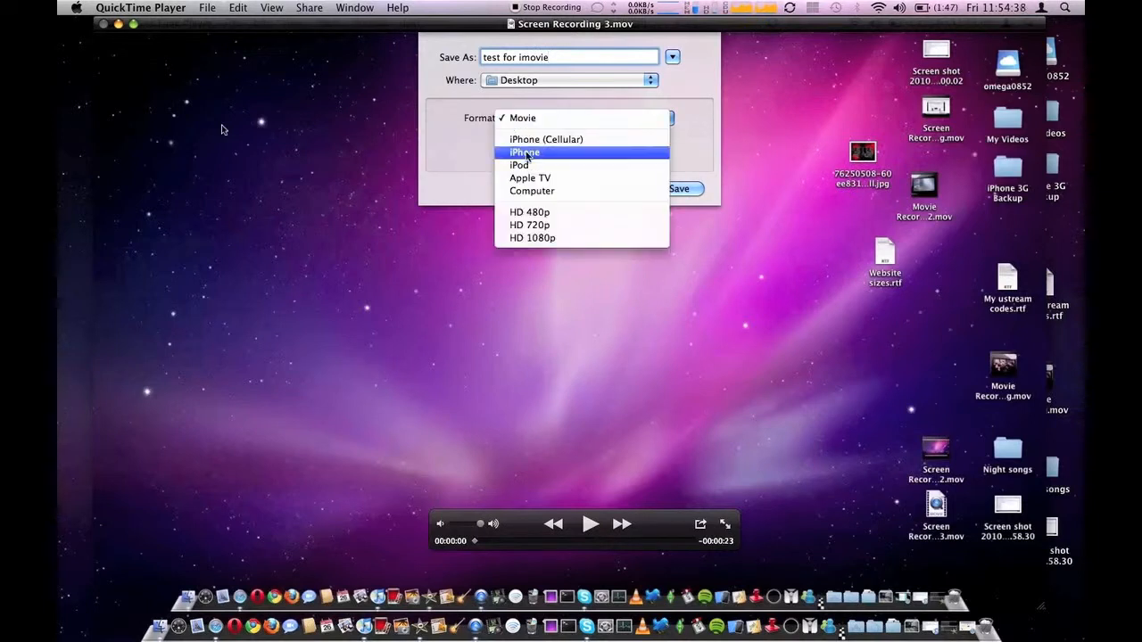
mouse_move(528, 225)
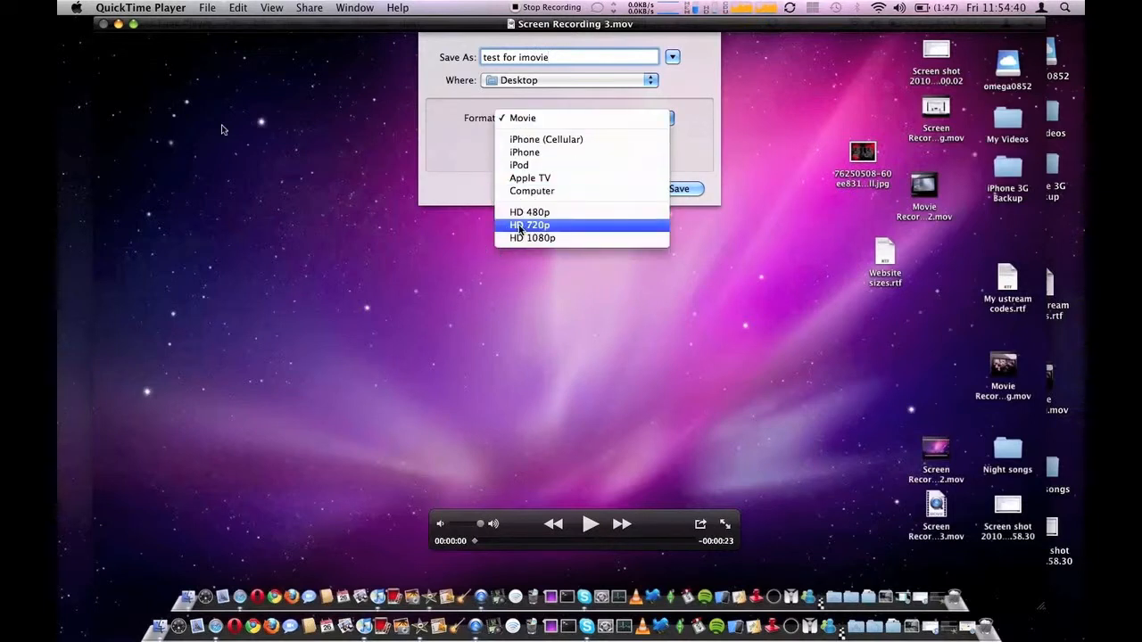
left_click(528, 225)
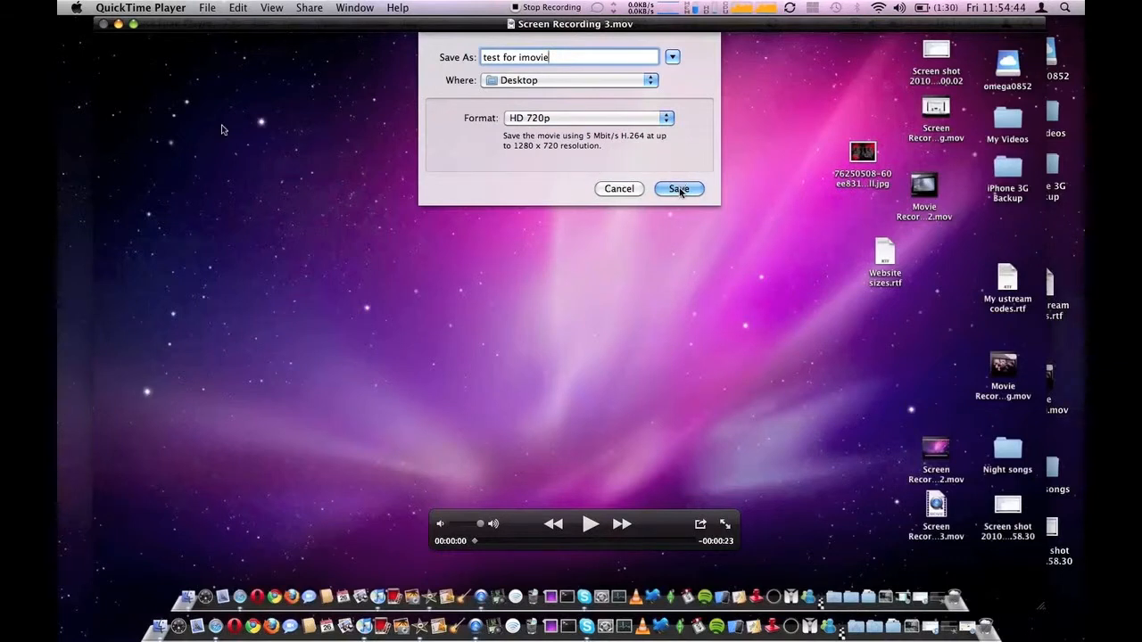
left_click(678, 189)
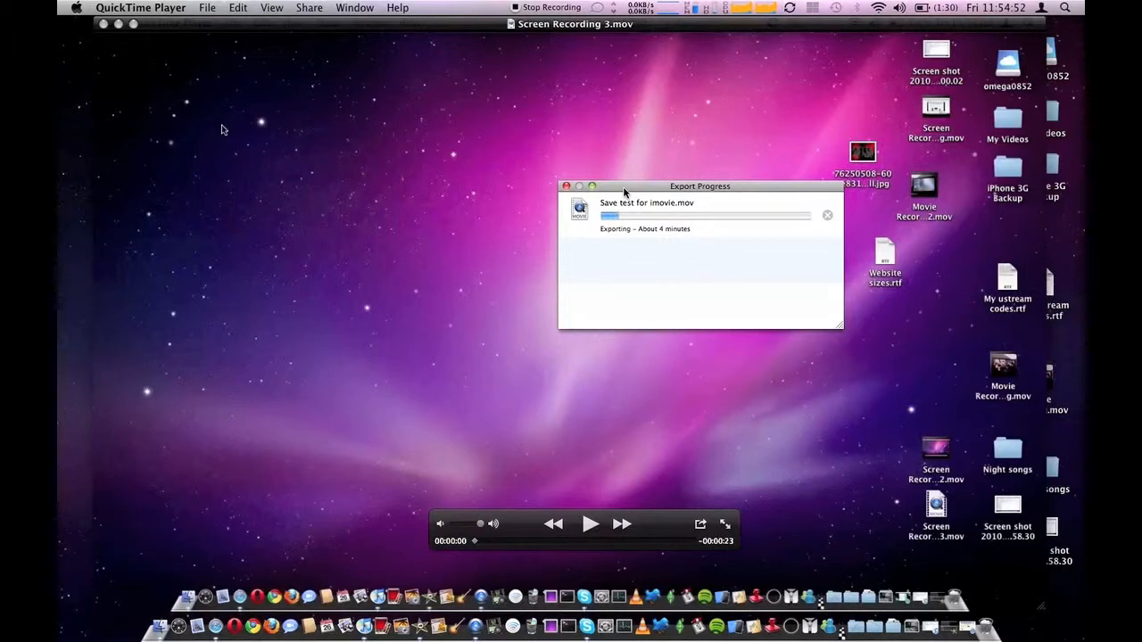
mouse_move(323, 118)
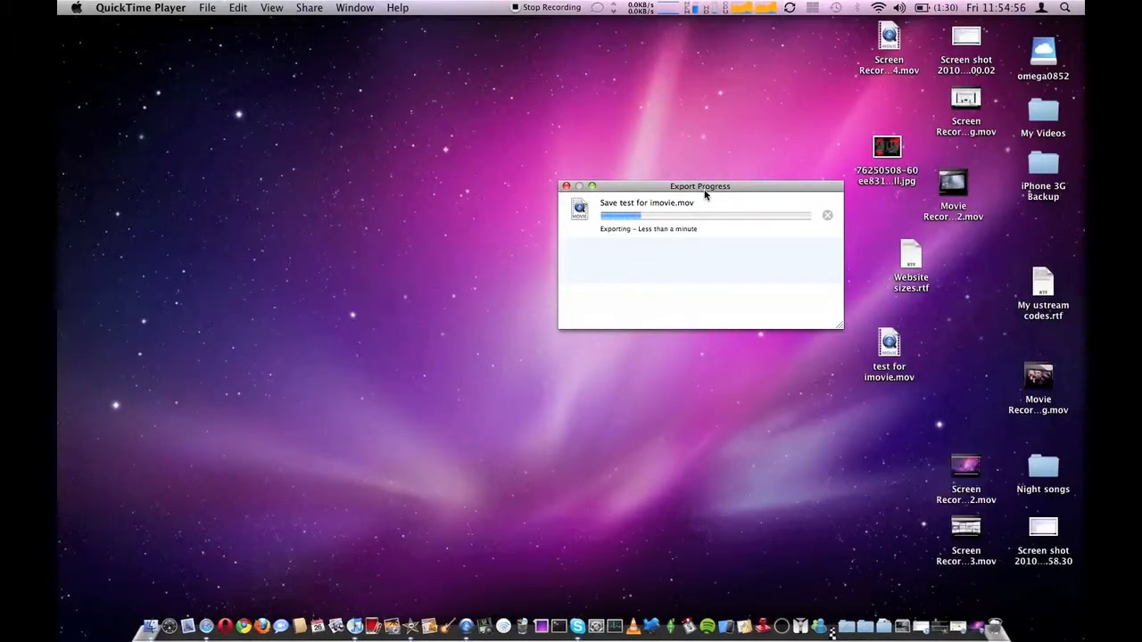
Step: Move the QuickTime export progress window aside to the right of the screen
left_click_drag(700, 185, 934, 207)
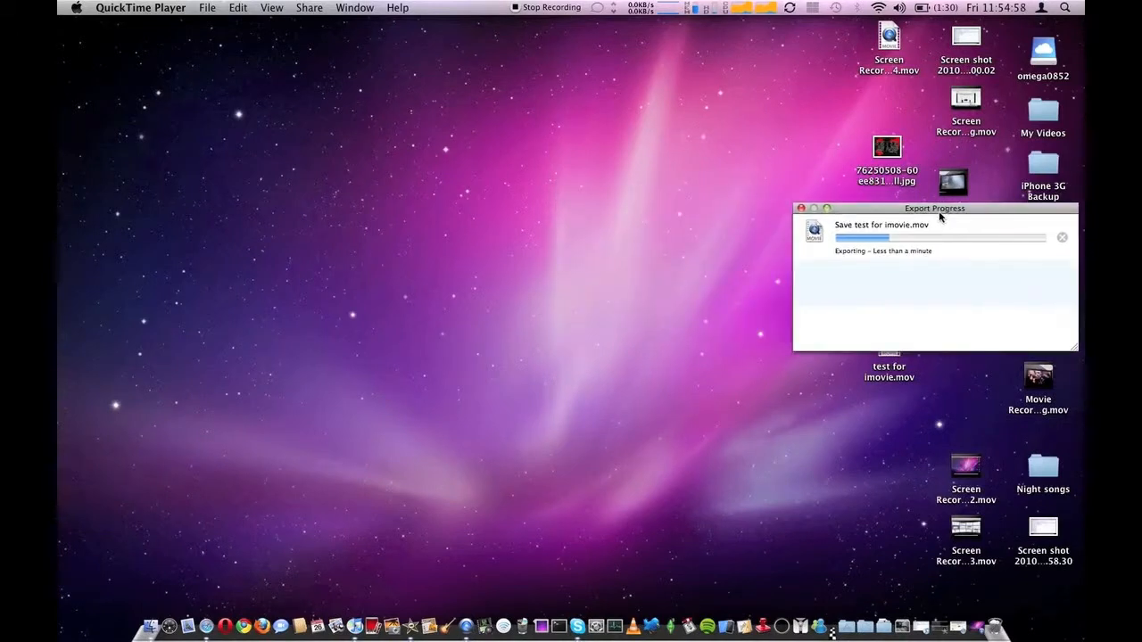
mouse_move(403, 607)
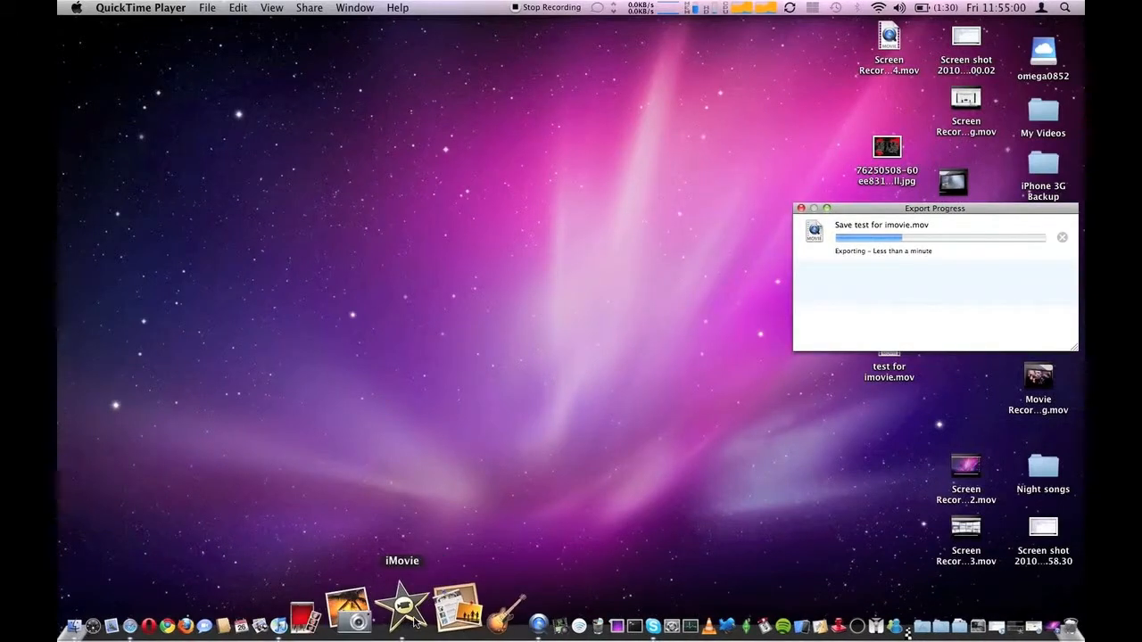
Step: Launch iMovie from the Dock and bring its menu bar forward
left_click(402, 605)
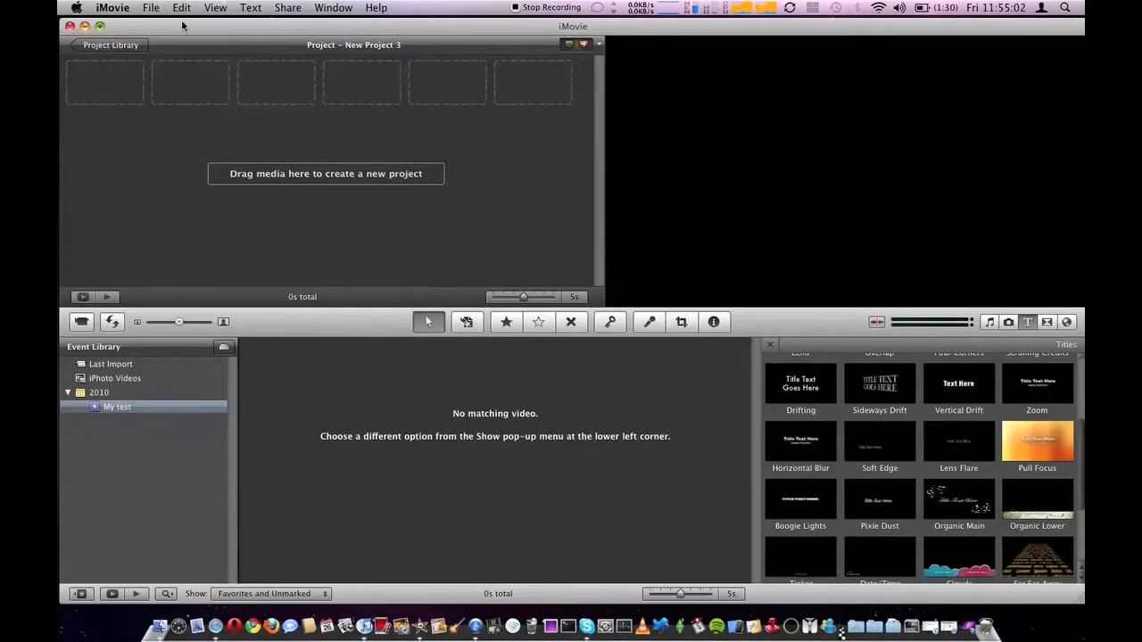
left_click(150, 7)
type("test for imovie")
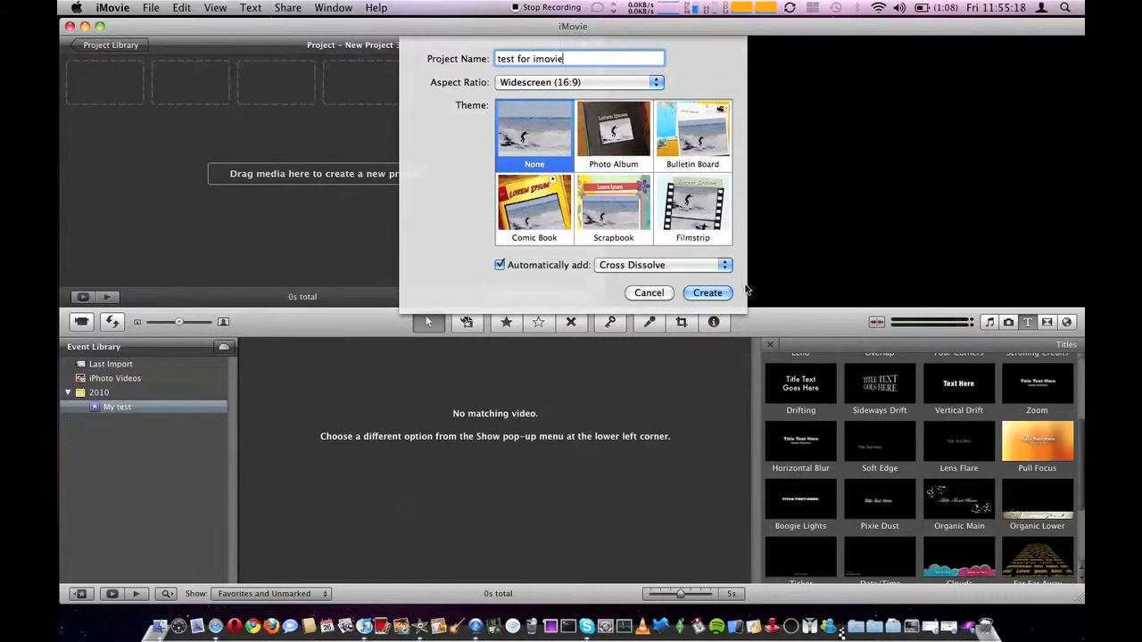
Step: Create the widescreen 'test for imovie' project with no theme and bring iMovie to the front
left_click(707, 293)
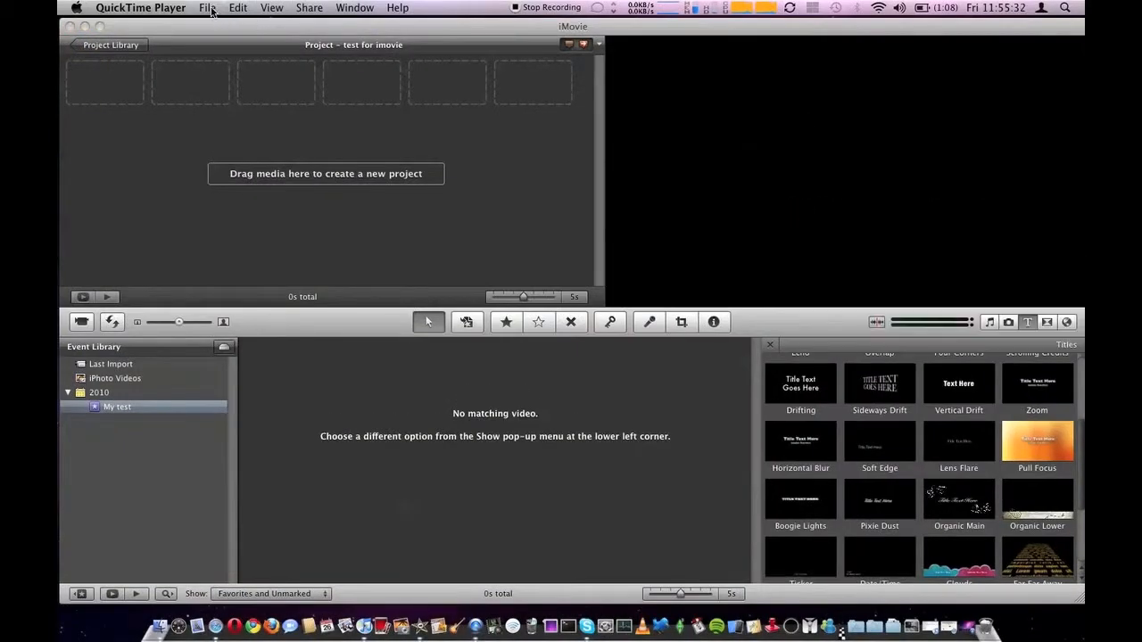
left_click(139, 7)
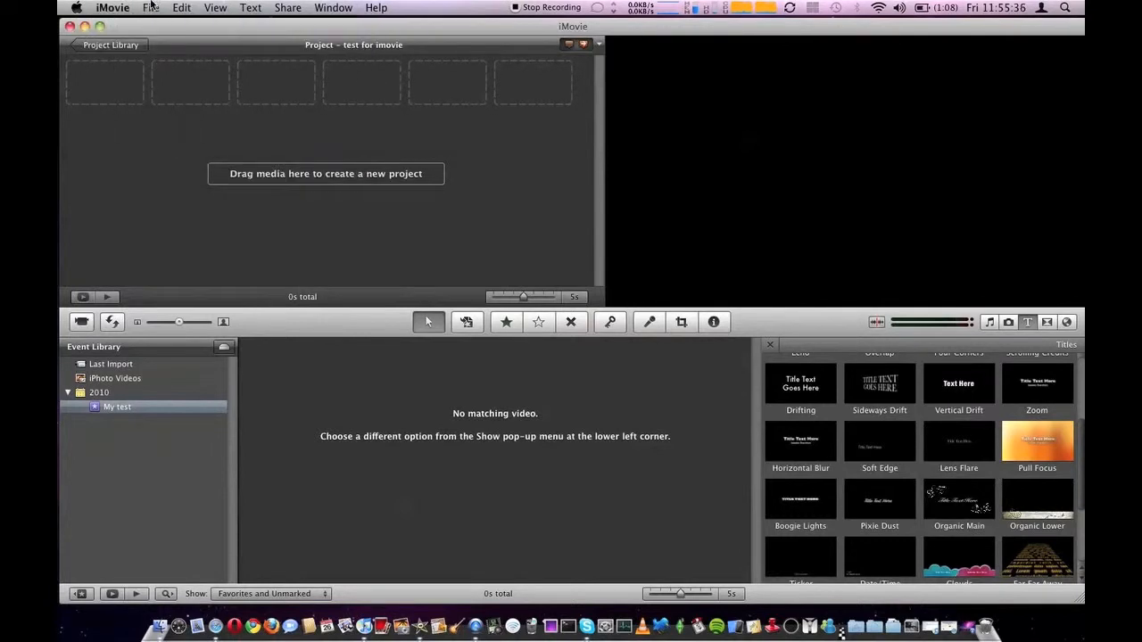
Step: Import test for imovie.mov from the Desktop into the My test event
left_click(150, 7)
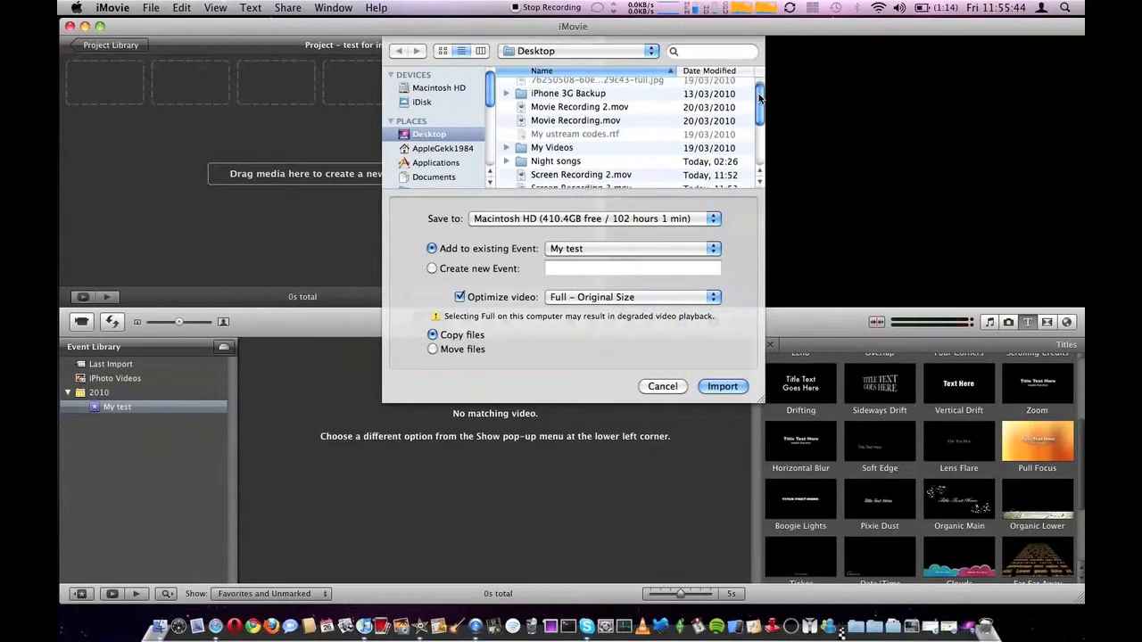
scroll("down", 3)
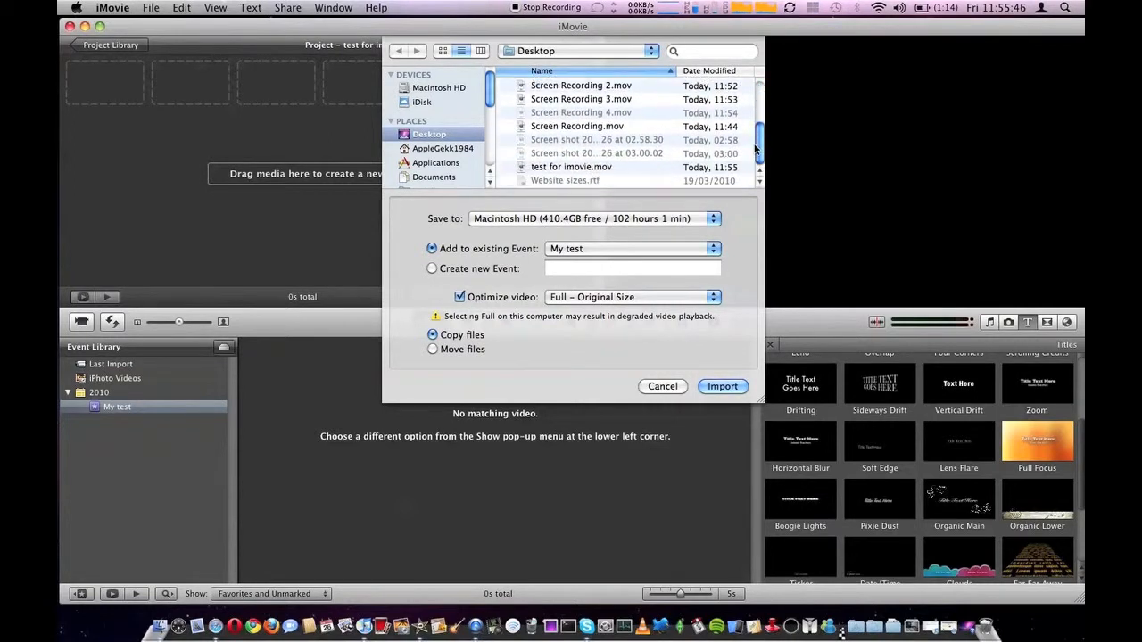
left_click(571, 167)
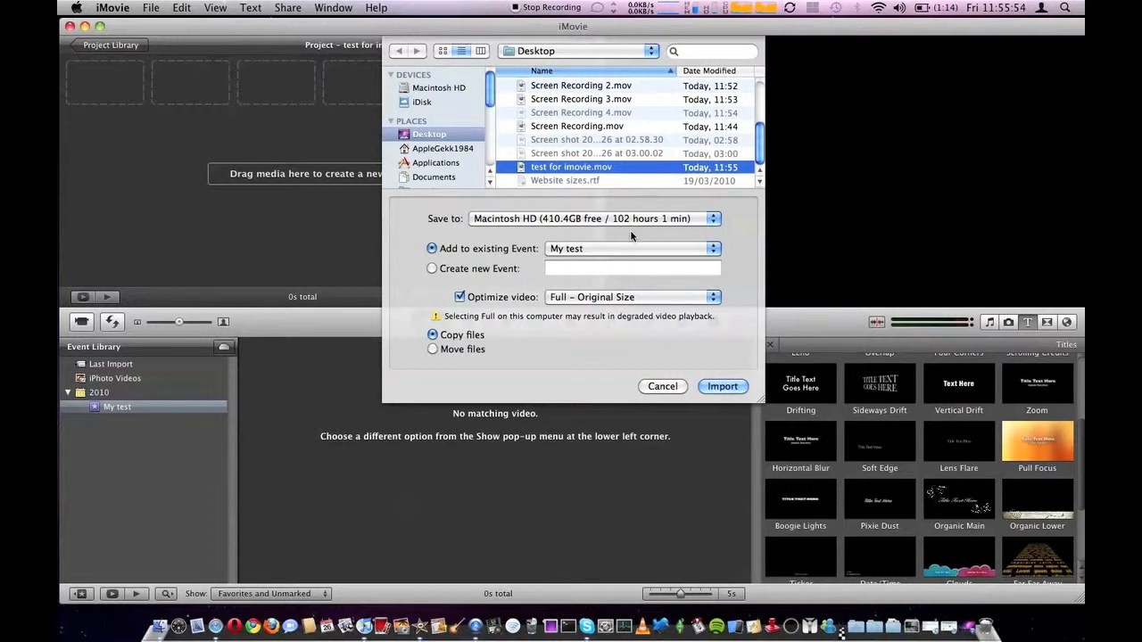
left_click(722, 386)
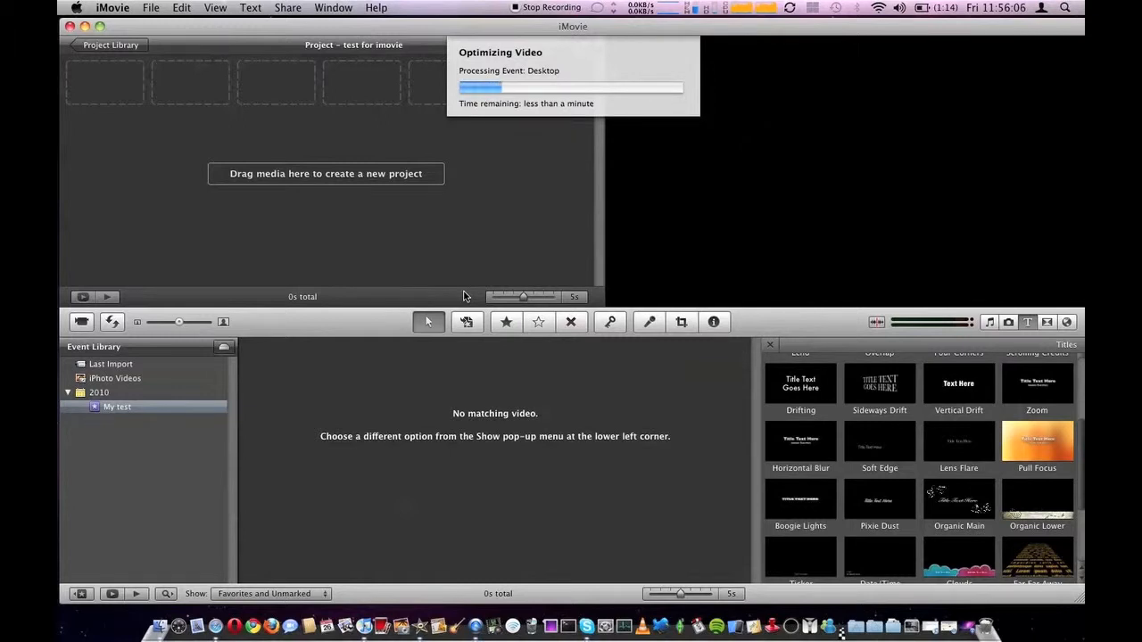
mouse_move(638, 439)
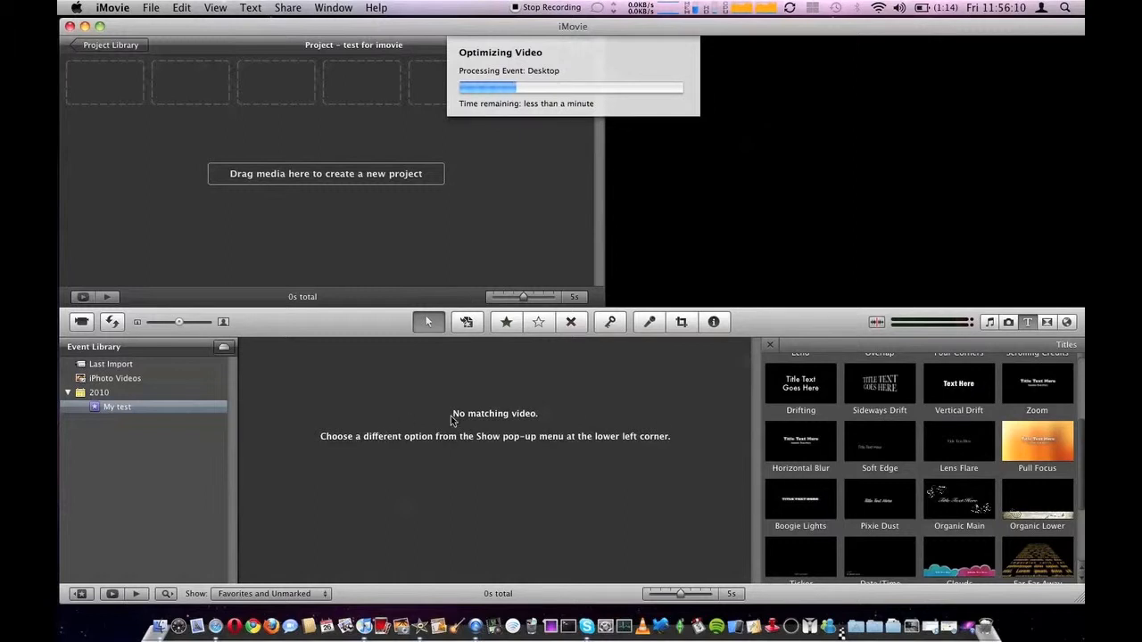
mouse_move(517, 425)
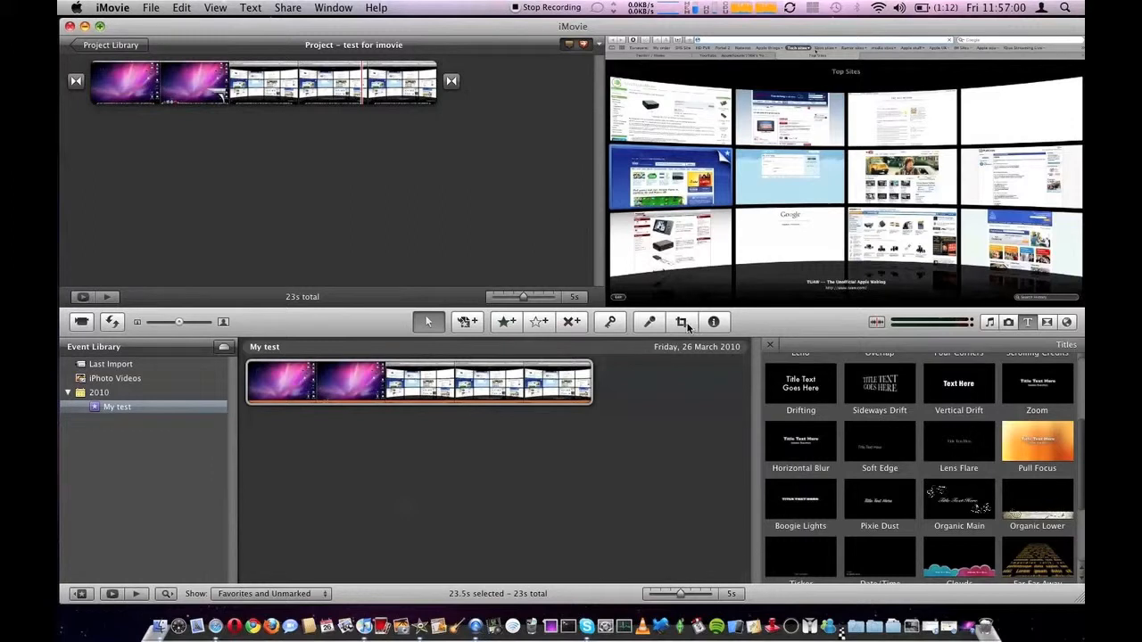
left_click(681, 321)
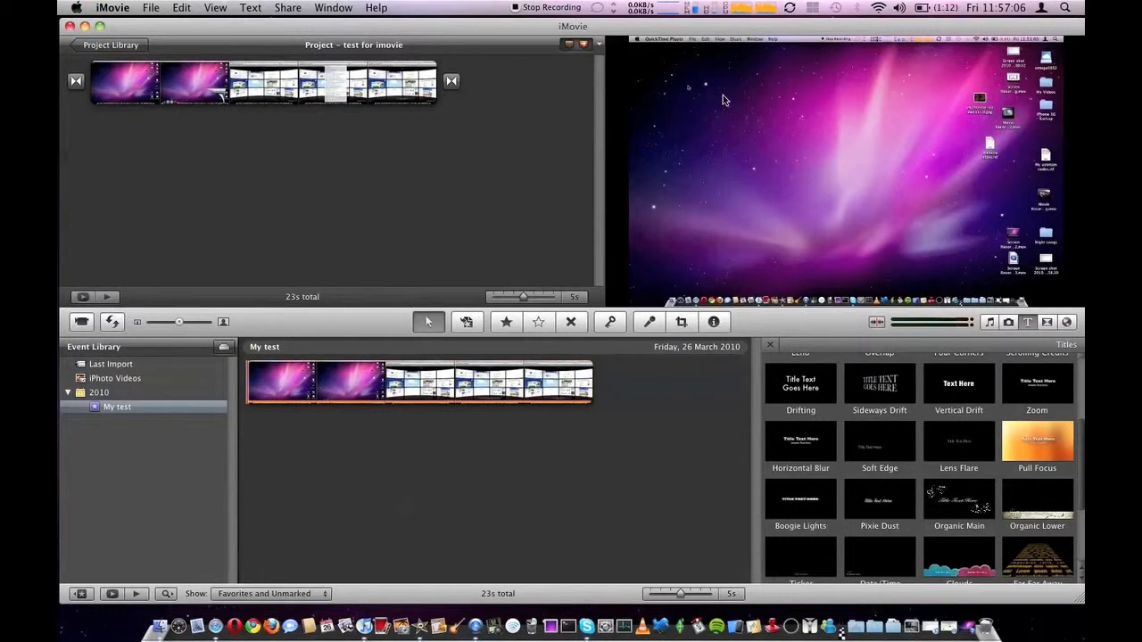
mouse_move(831, 342)
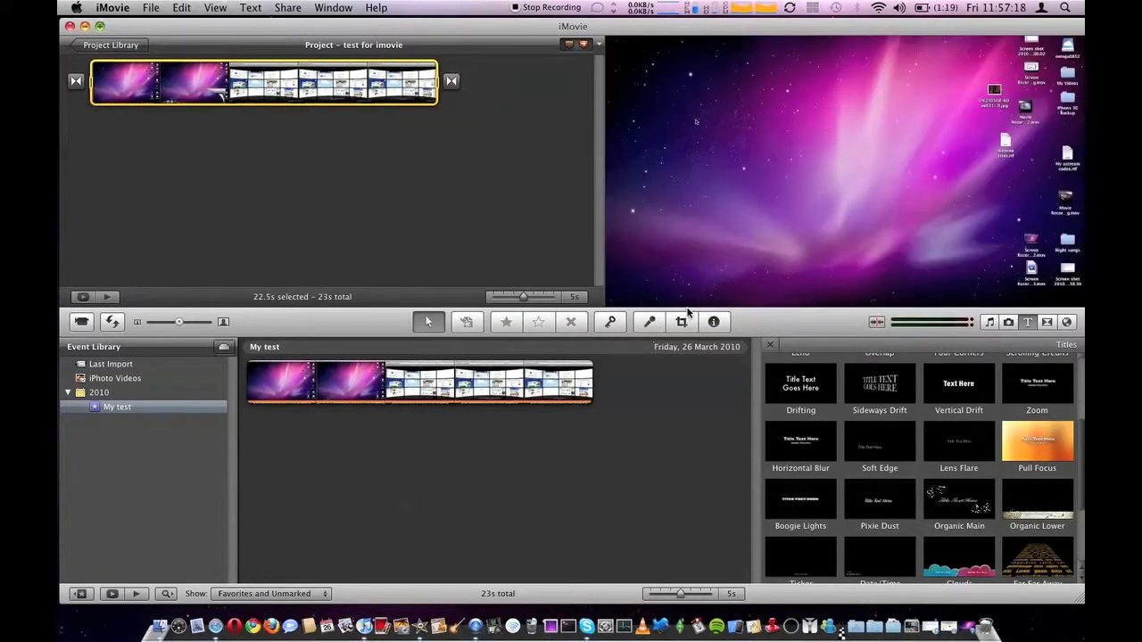
left_click(681, 321)
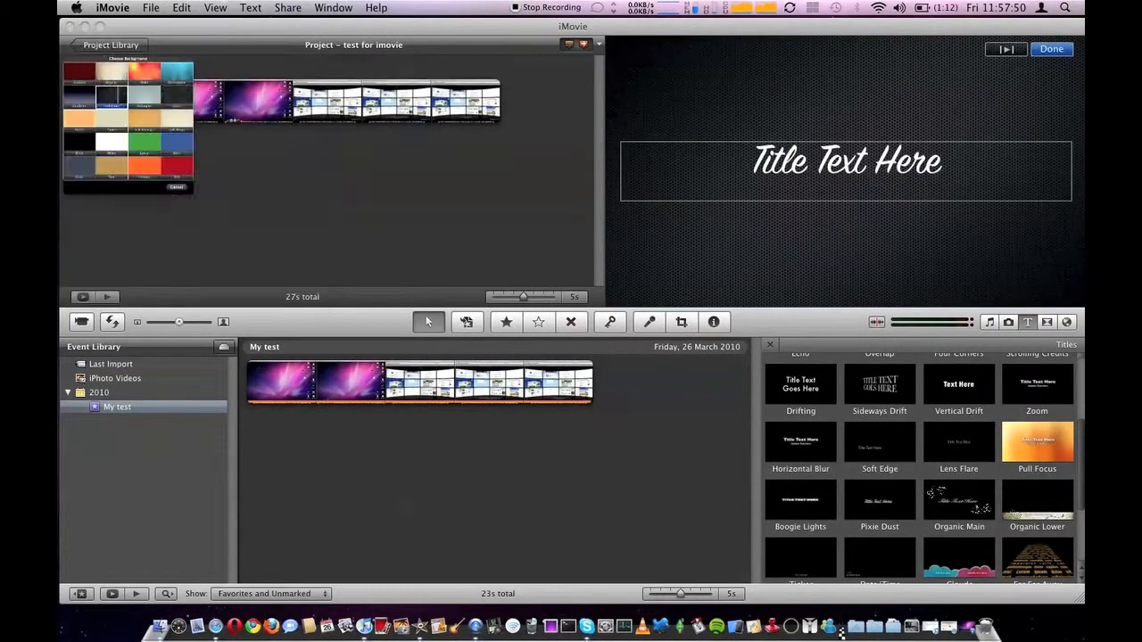
Step: Enter the opening title text 'THis is just a test'
type("THis")
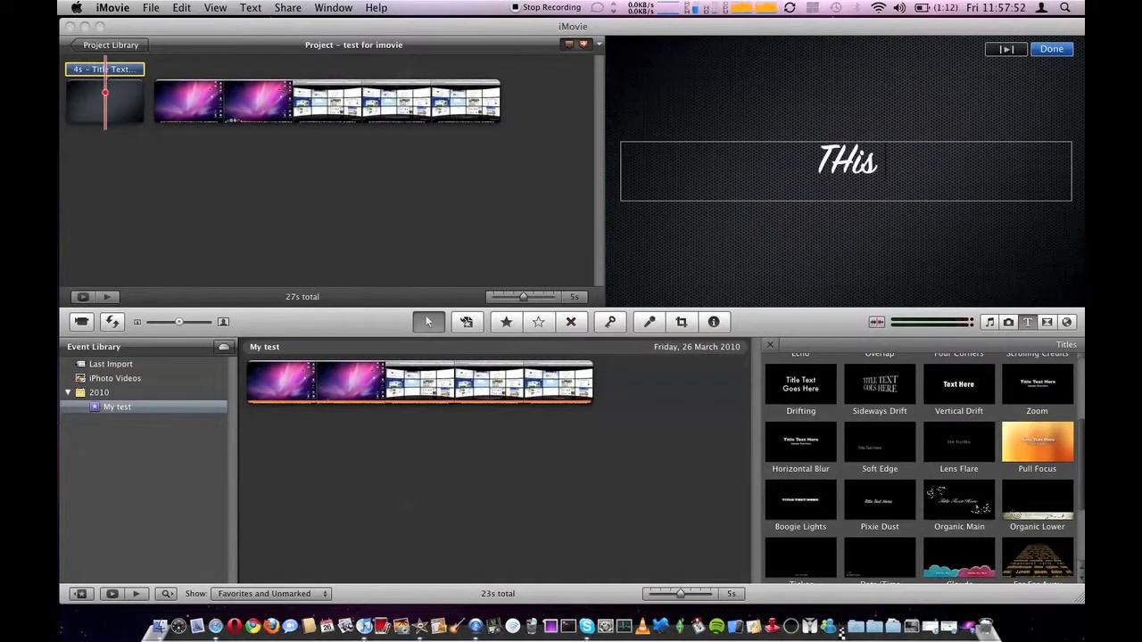
type("is just a")
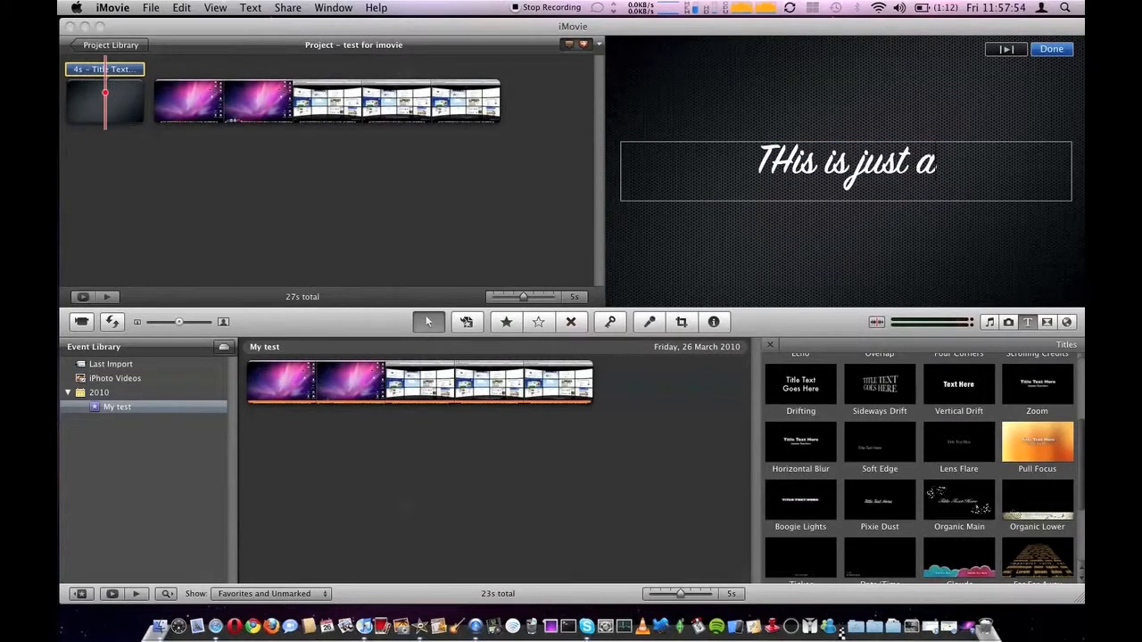
type("test")
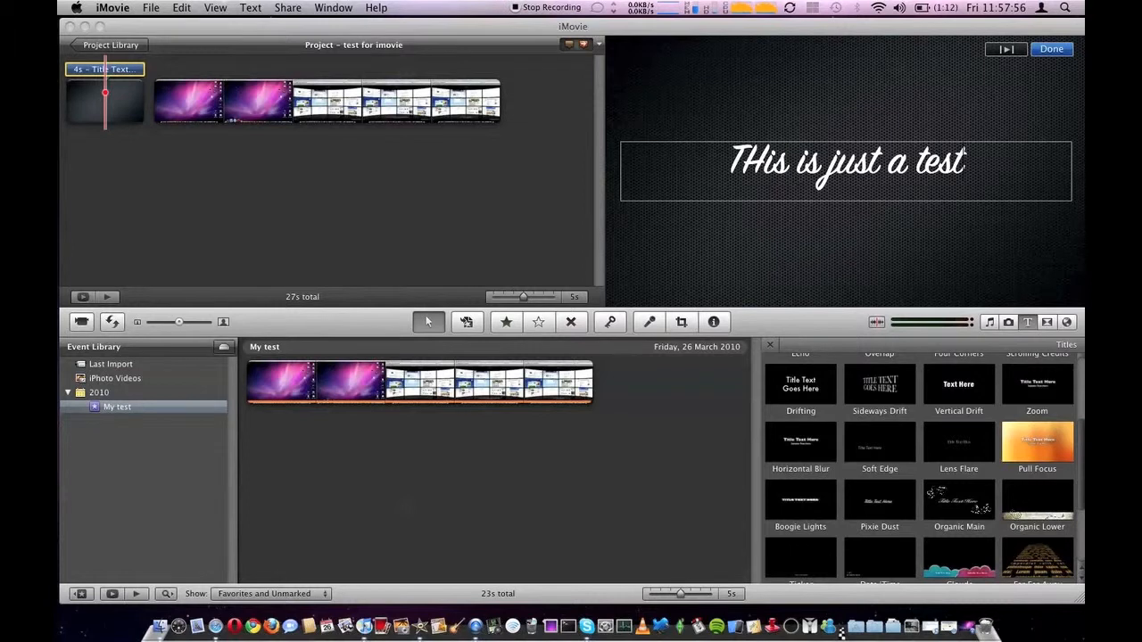
type("16")
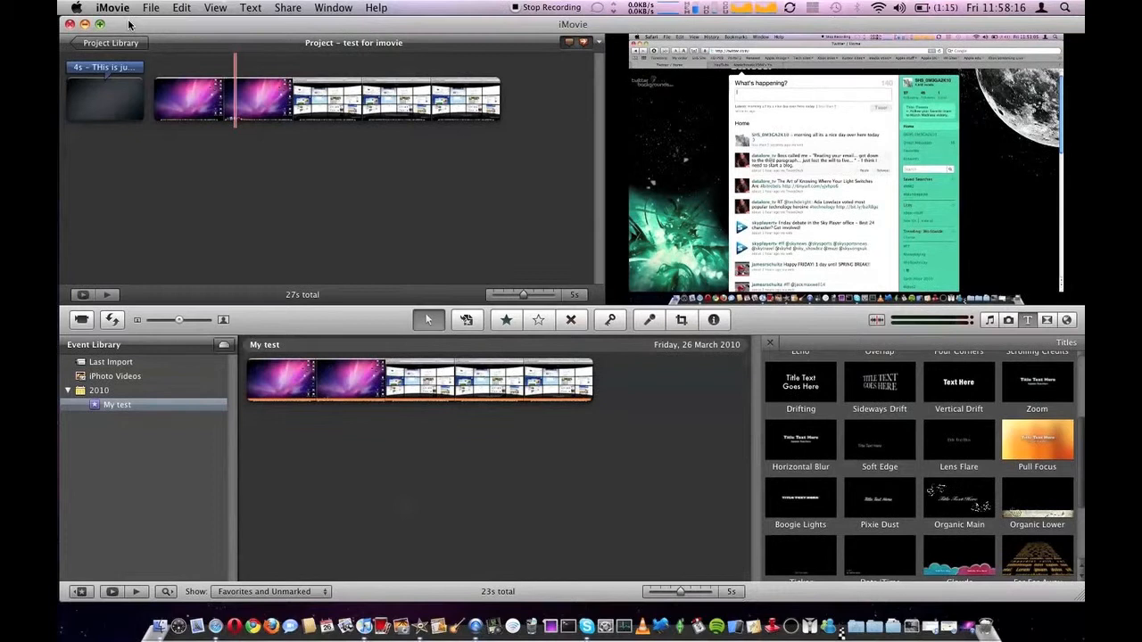
Step: Start an Export using QuickTime from the Share menu, bringing up the save dialog
left_click(150, 7)
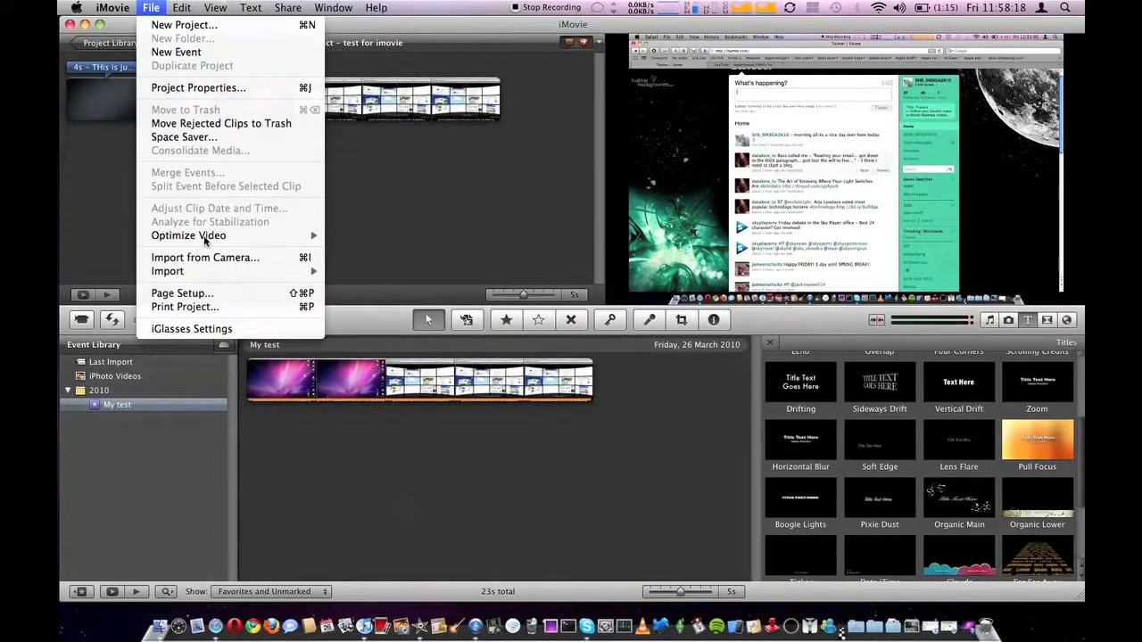
left_click(287, 7)
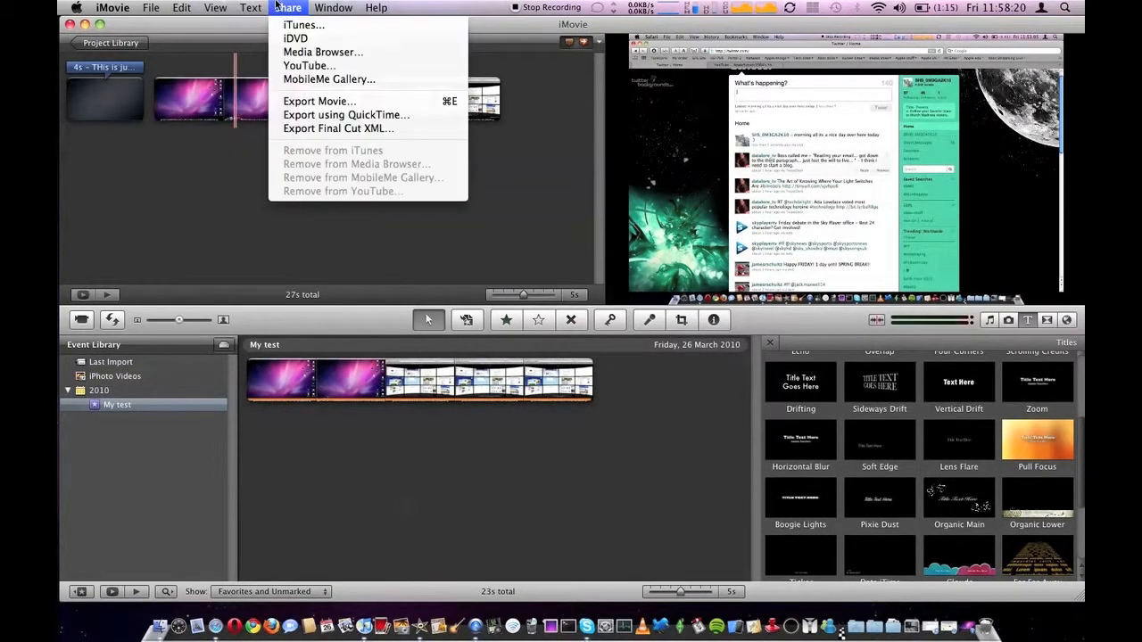
left_click(346, 115)
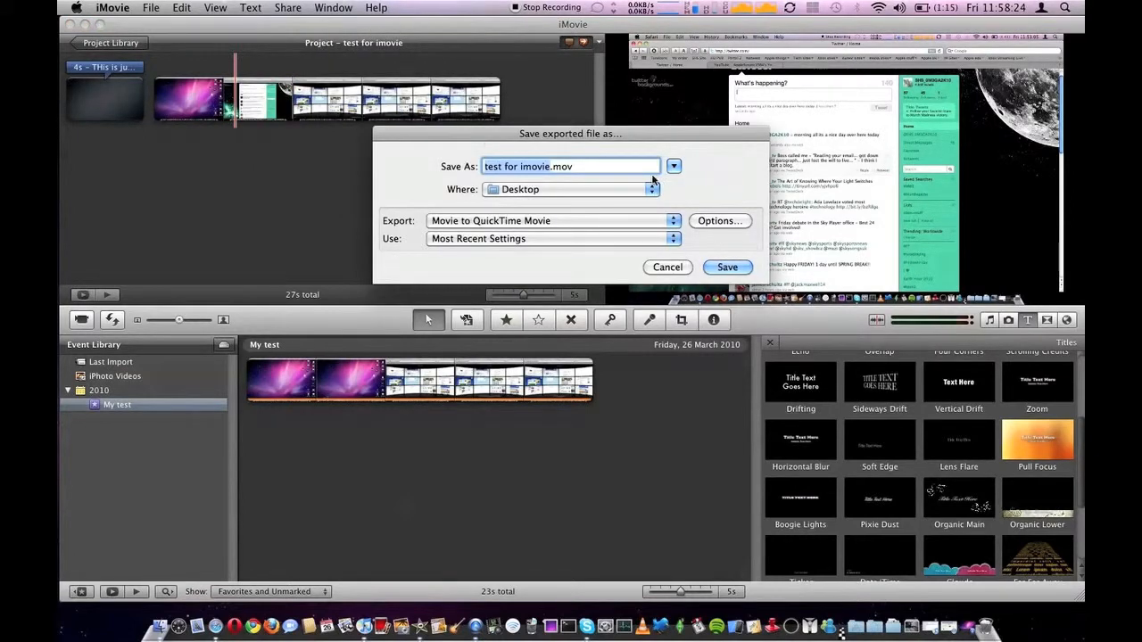
mouse_move(557, 182)
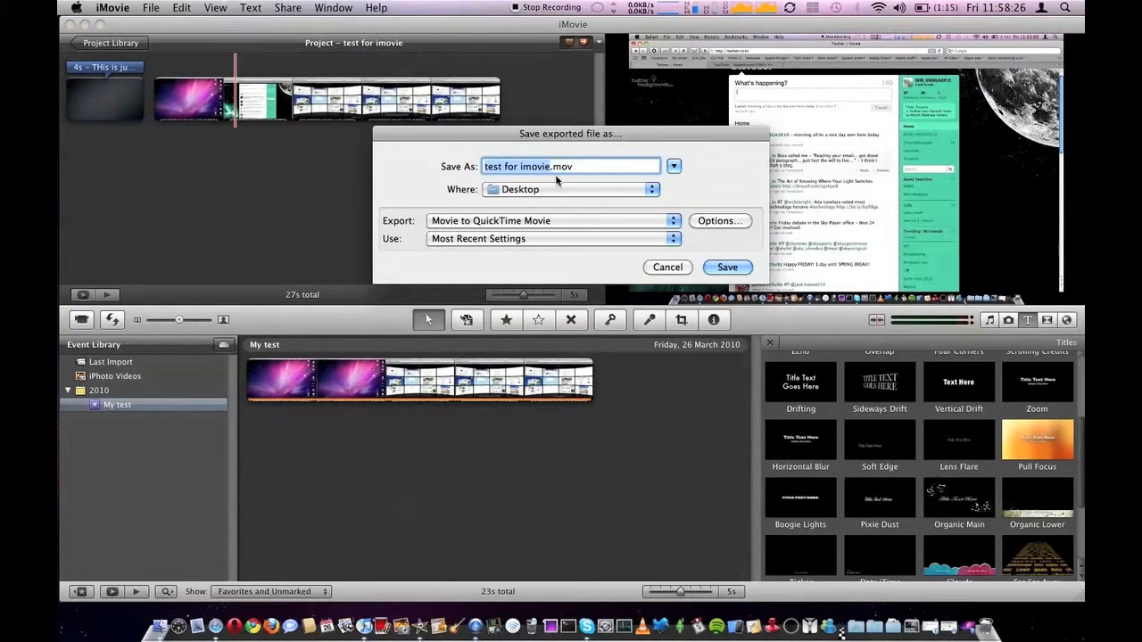
Step: Set the export dimensions to 1280 × 720 HD and accept the movie settings
left_click(721, 221)
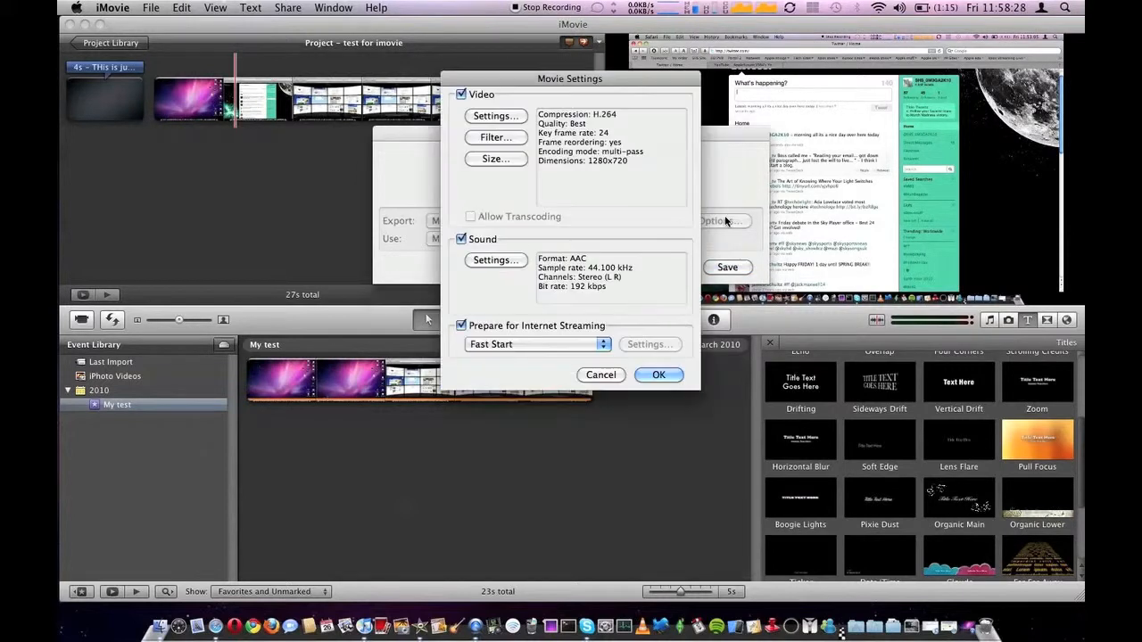
left_click(496, 157)
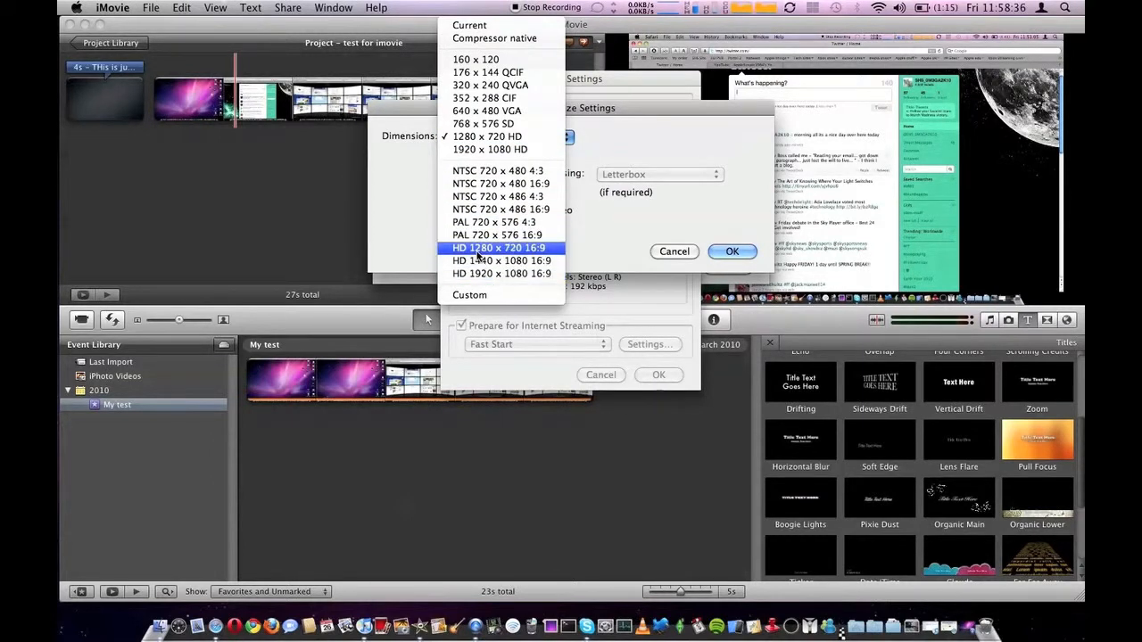
left_click(499, 246)
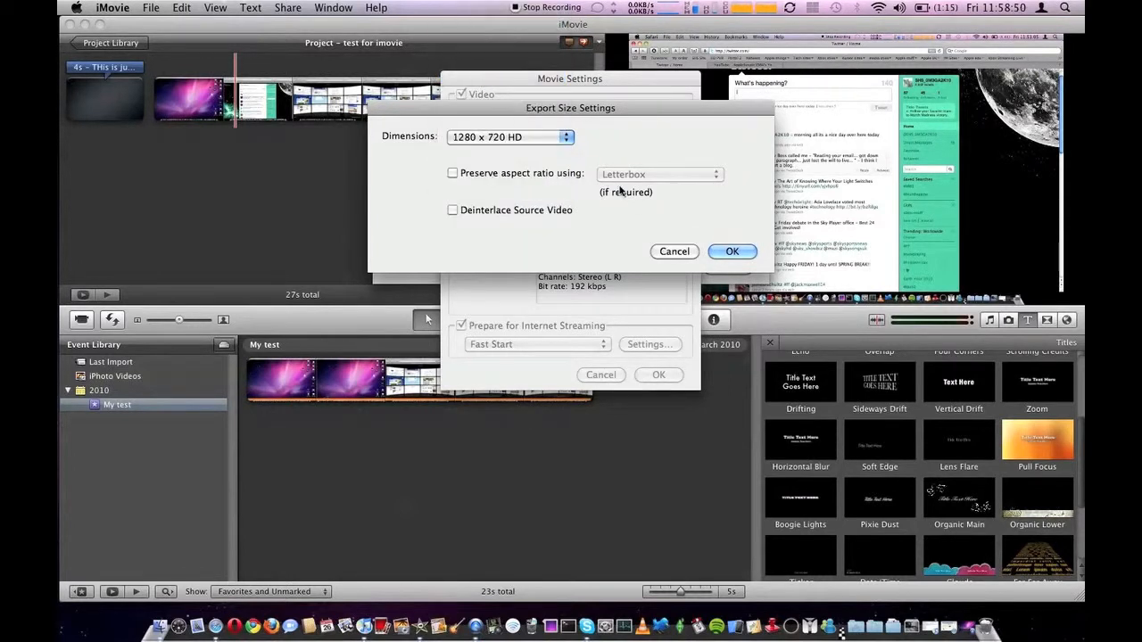
left_click(732, 250)
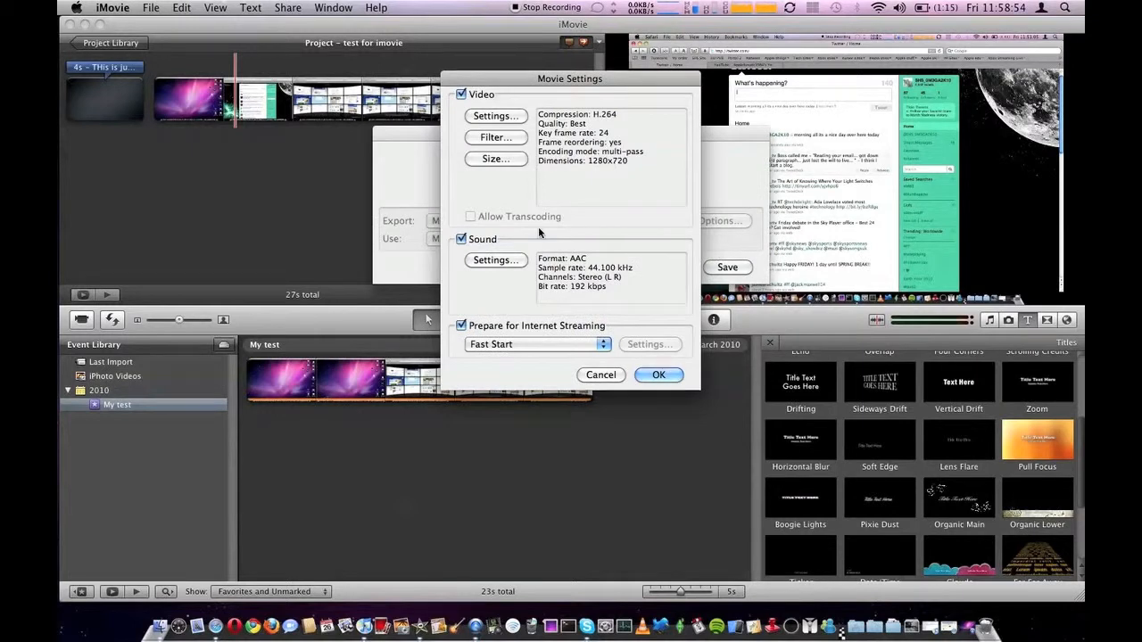
mouse_move(616, 182)
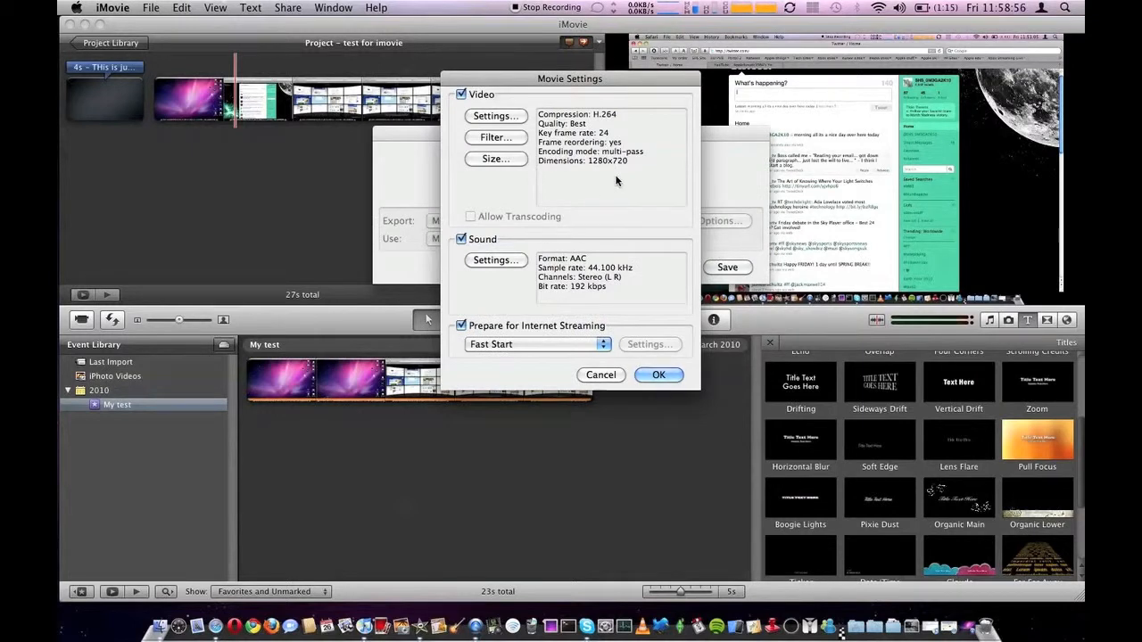
mouse_move(603, 271)
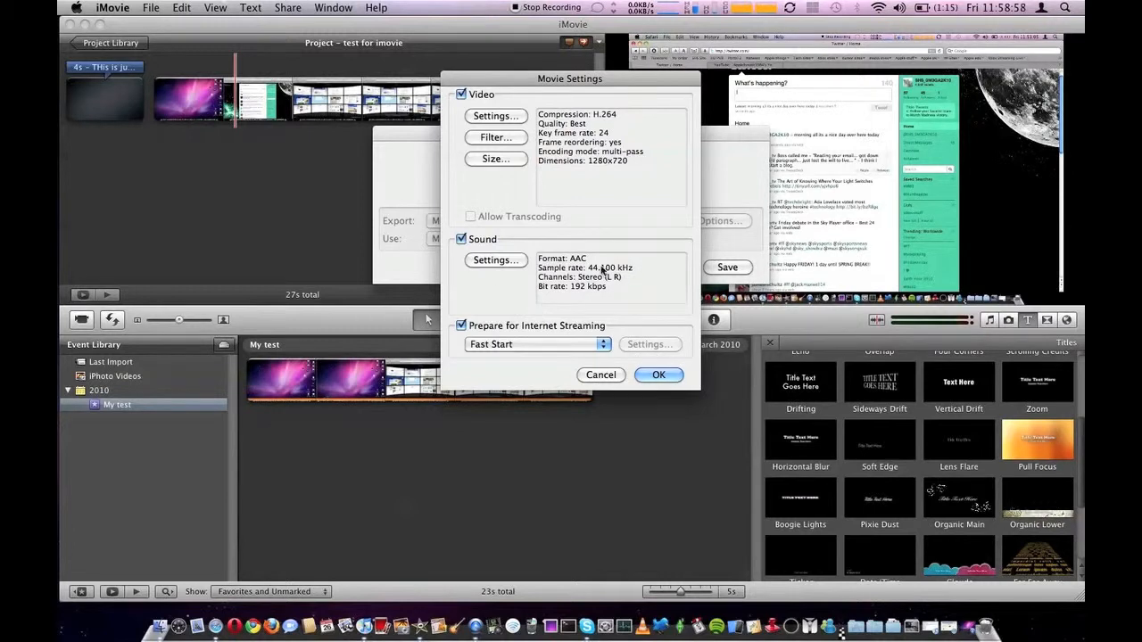
left_click(659, 375)
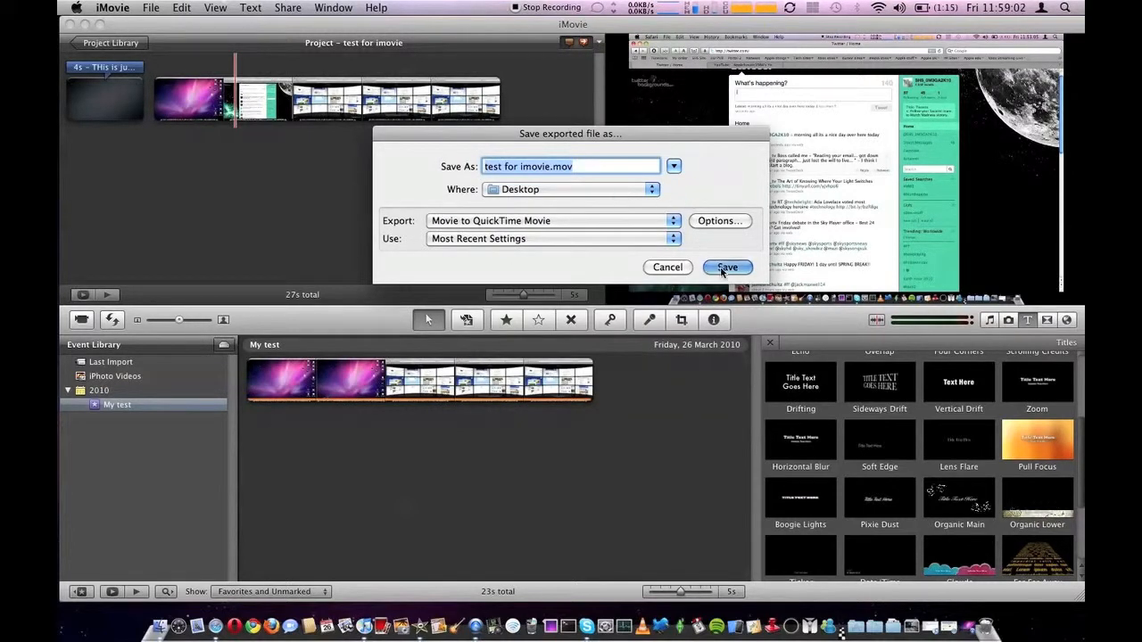
Step: Save the export to the Desktop, replacing the existing test for imovie.mov
left_click(728, 268)
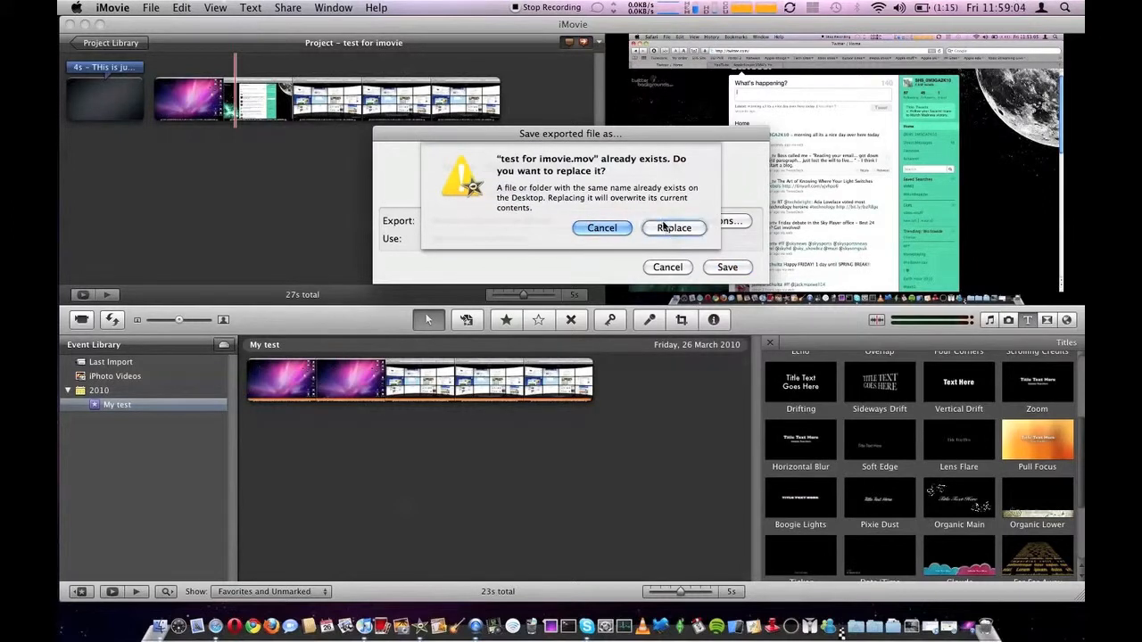
left_click(674, 229)
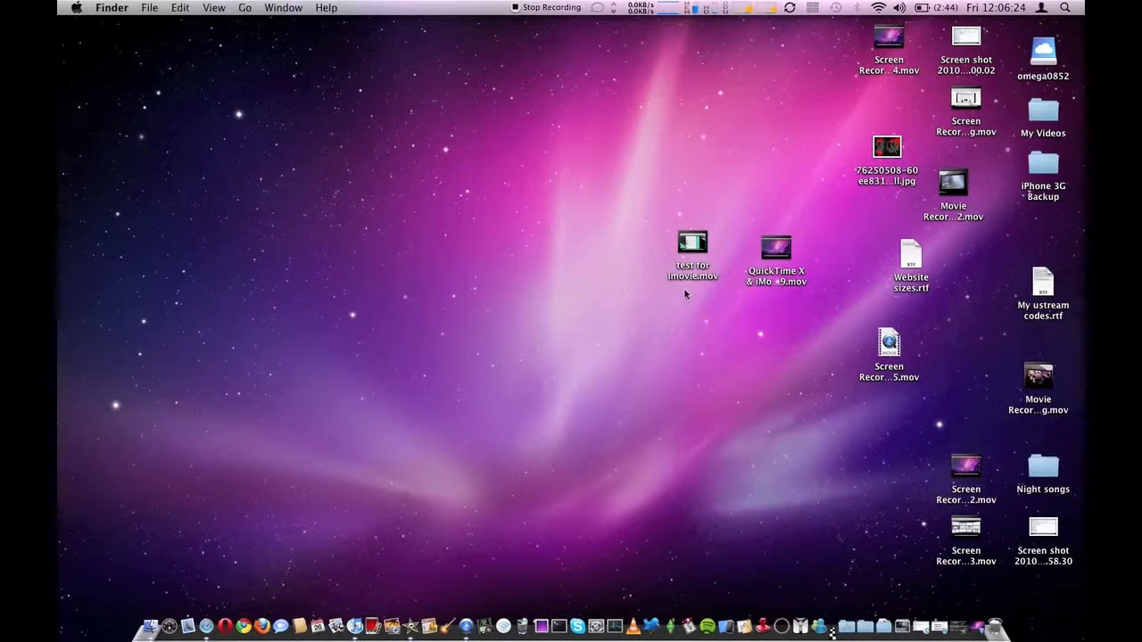
Step: Move test for imovie.mov on the desktop and open it for playback in QuickTime Player
left_click_drag(692, 250, 475, 289)
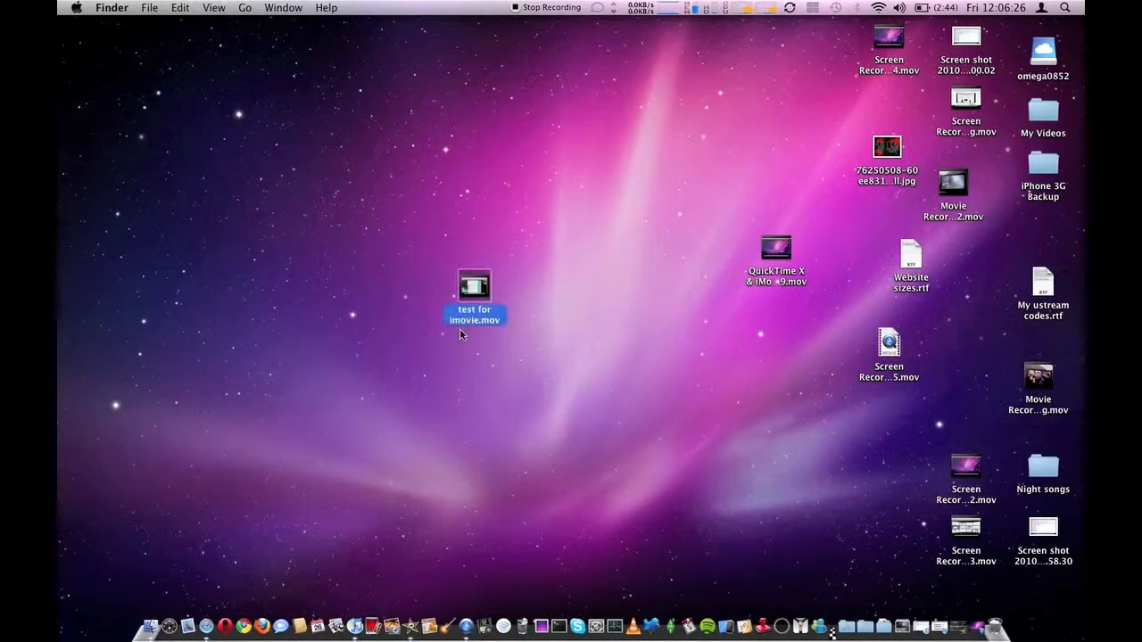
mouse_move(557, 252)
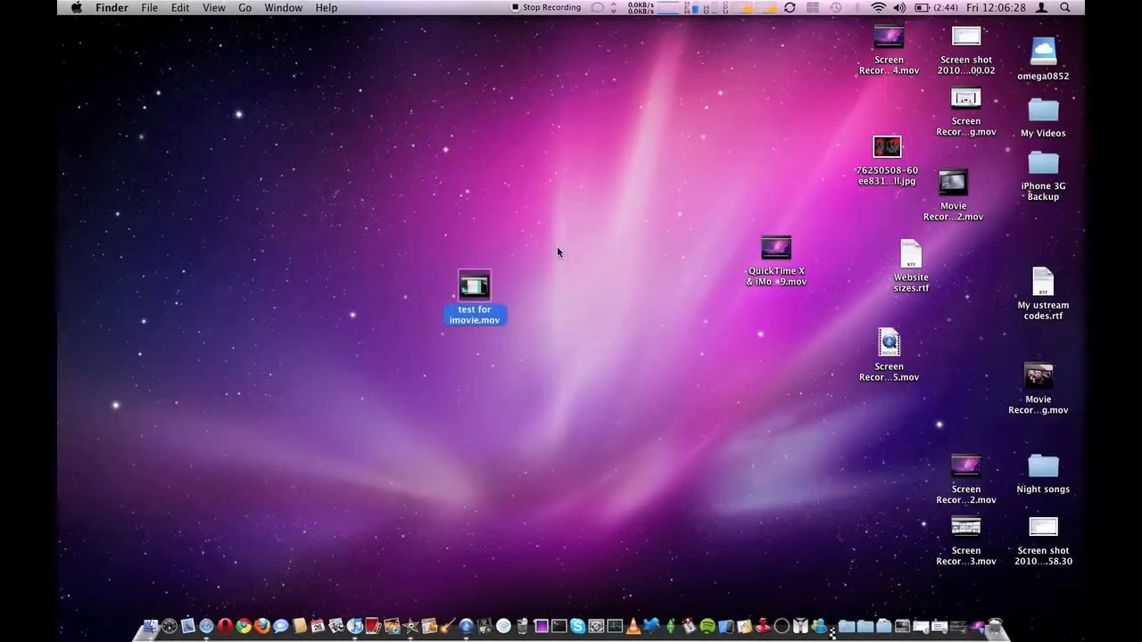
double_click(474, 286)
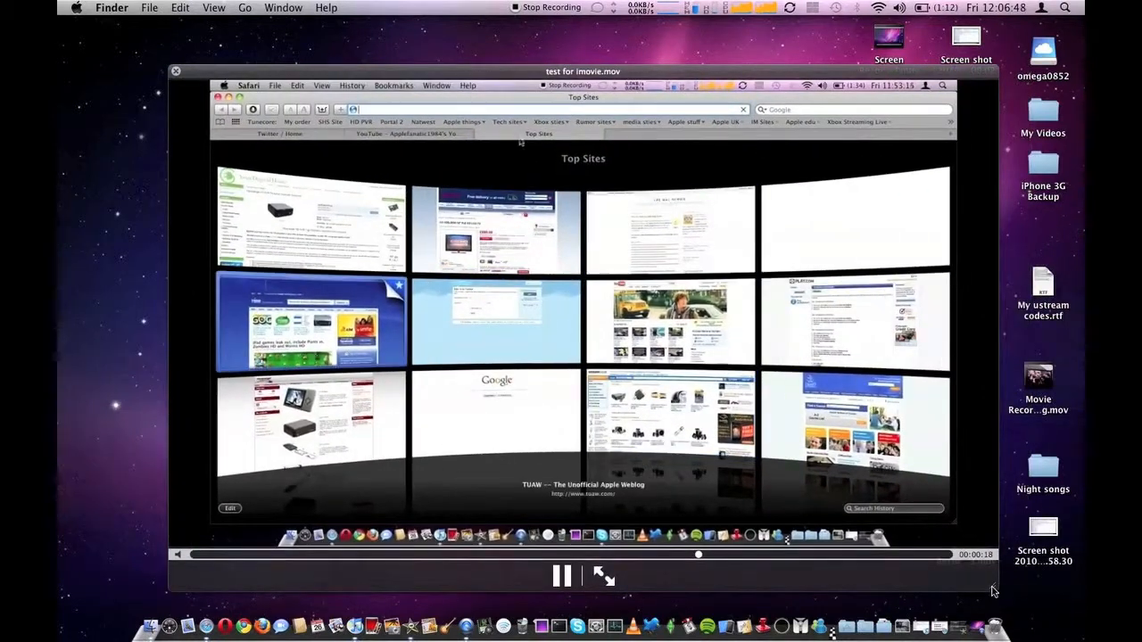
Step: Continue playback of test for imovie.mov in QuickTime Player to about 24 seconds
left_click(508, 121)
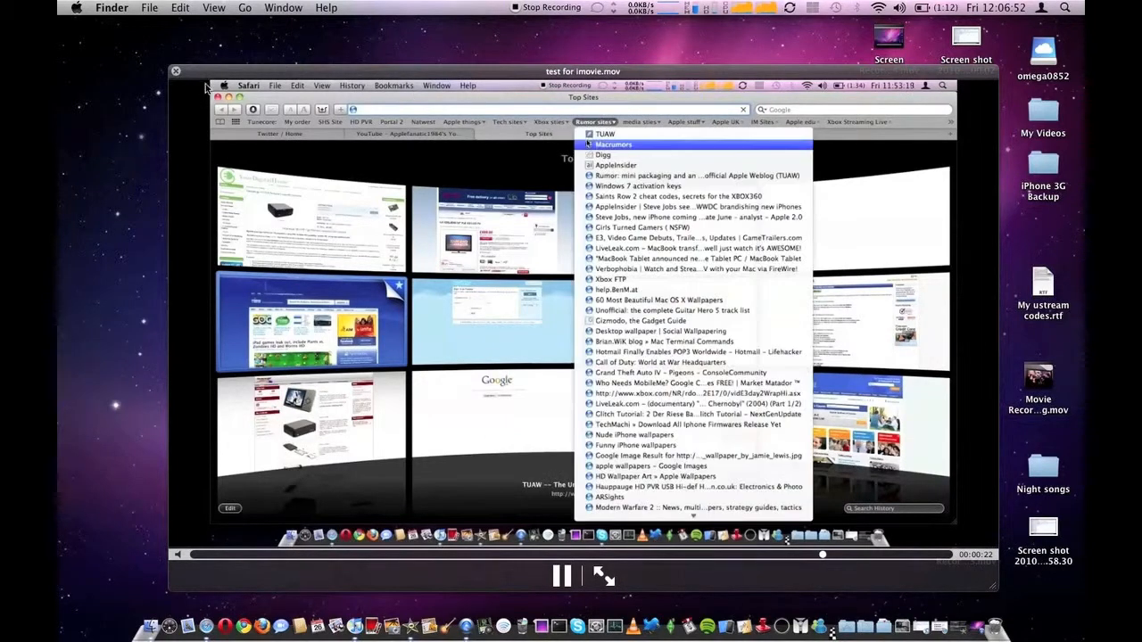
left_click(603, 154)
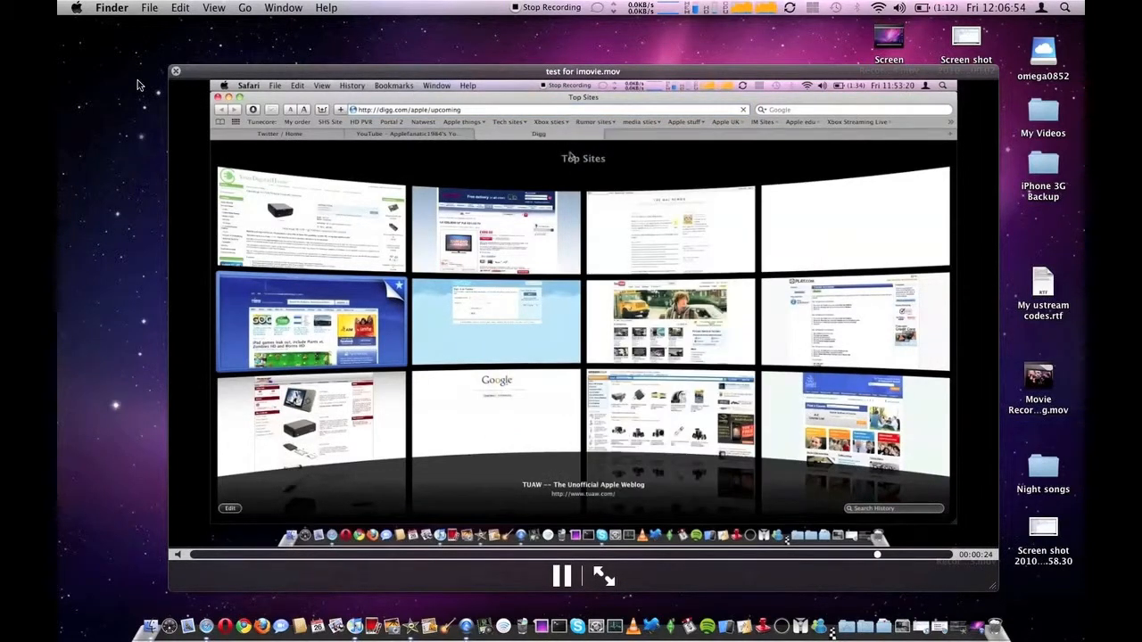